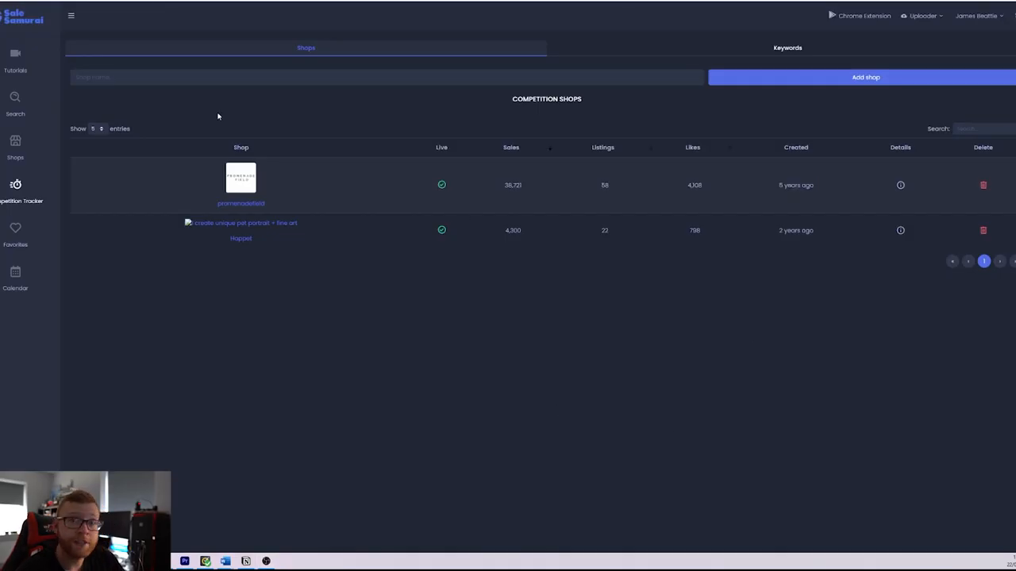
mouse_move(257, 125)
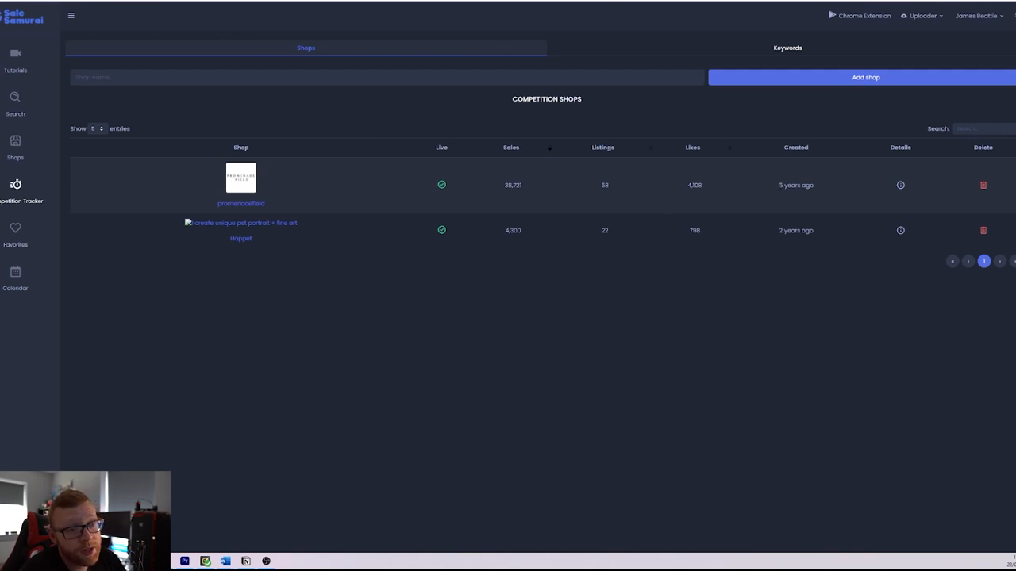
Open the promenadefield shop entry from the Competition Tracker table
double_click(796, 185)
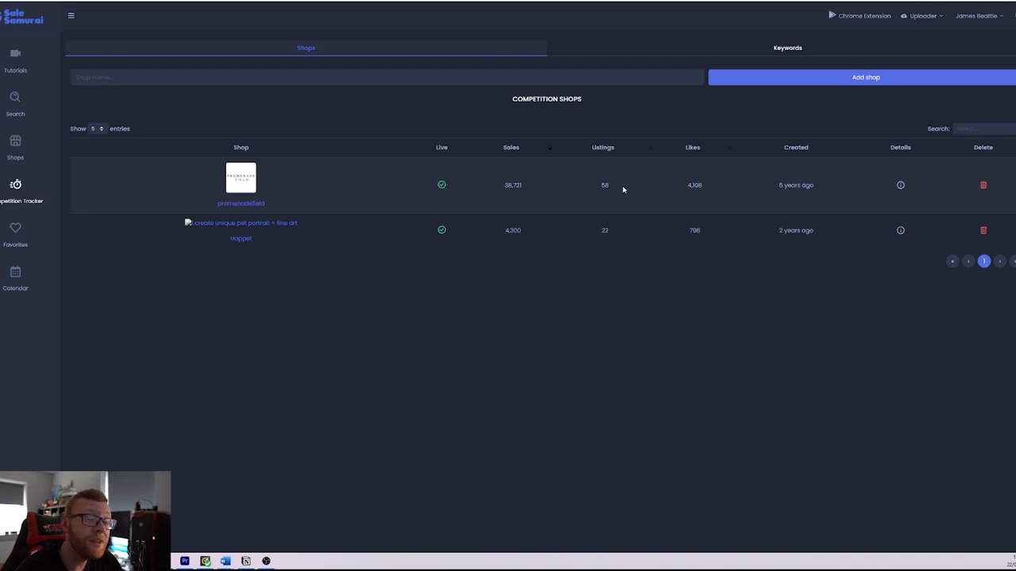
mouse_move(527, 188)
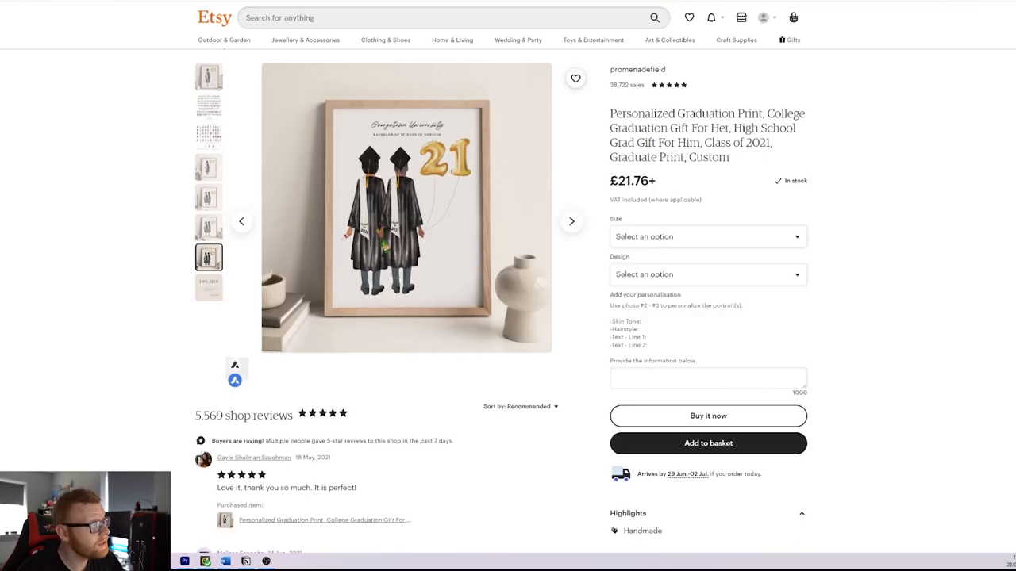
Go to the promenadefield shop page via the shop name above the listing title
click(636, 69)
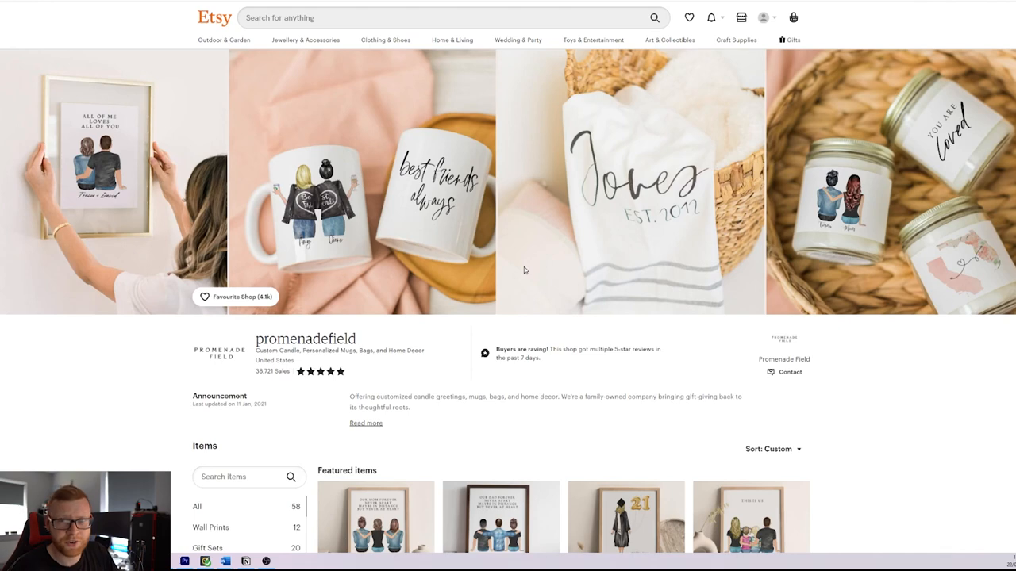
scroll(down, 3)
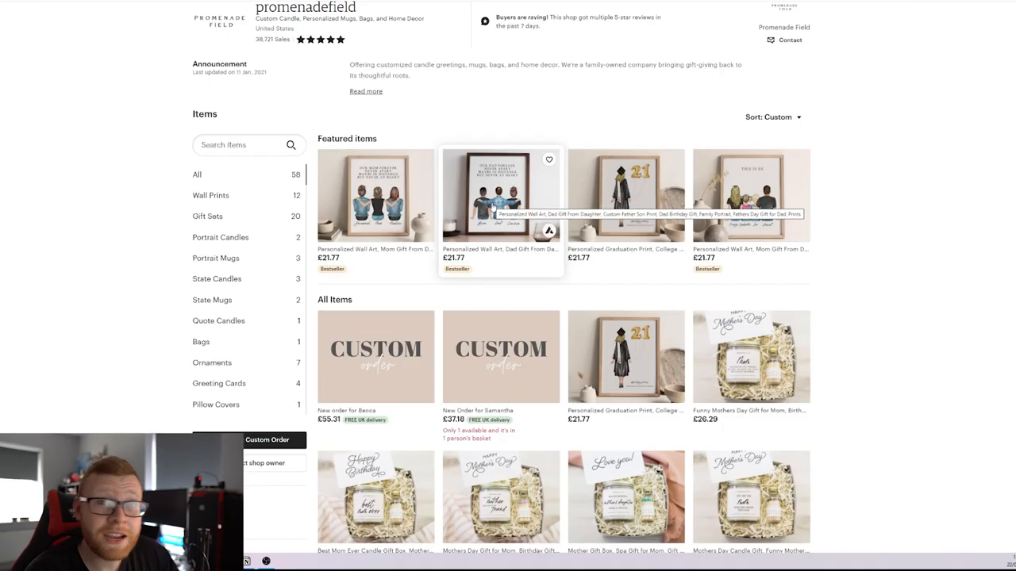
mouse_move(970, 309)
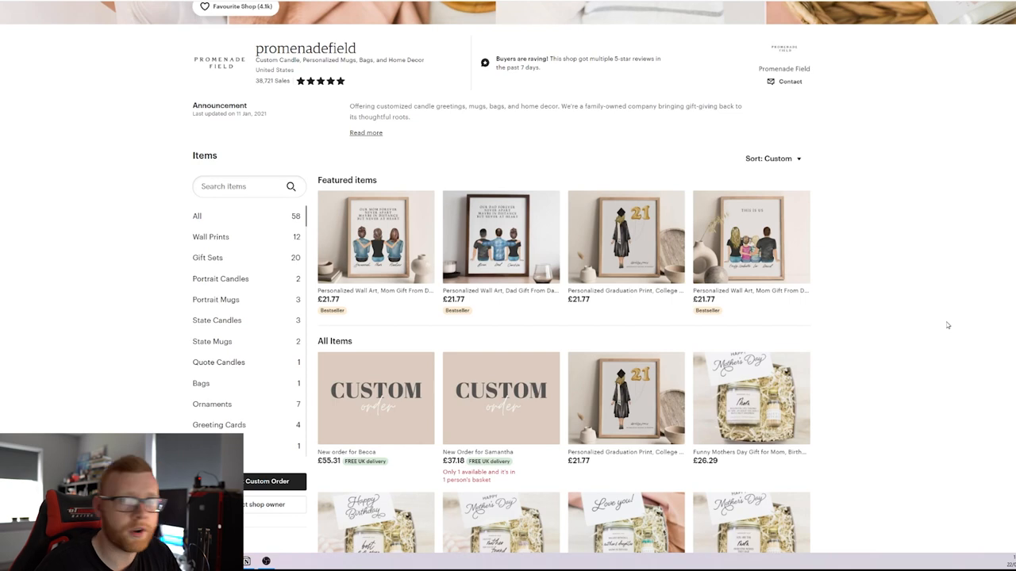
mouse_move(750, 238)
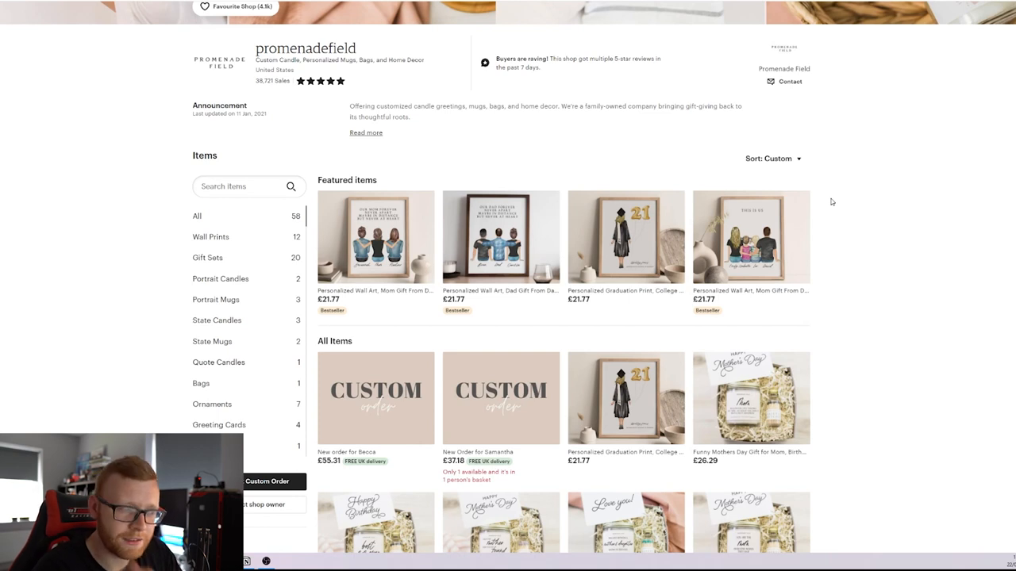
scroll(down, 3)
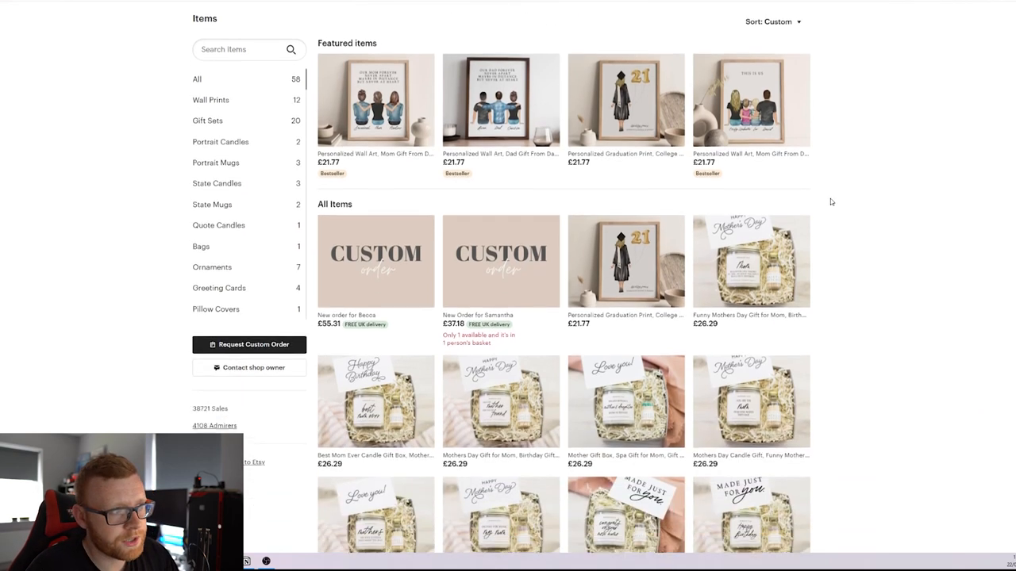
scroll(down, 3)
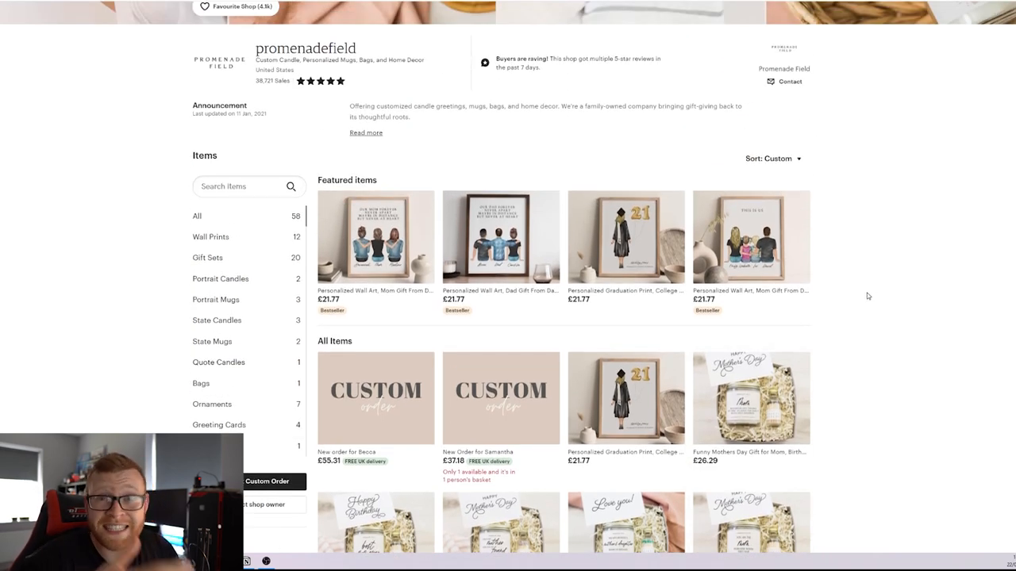
mouse_move(794, 262)
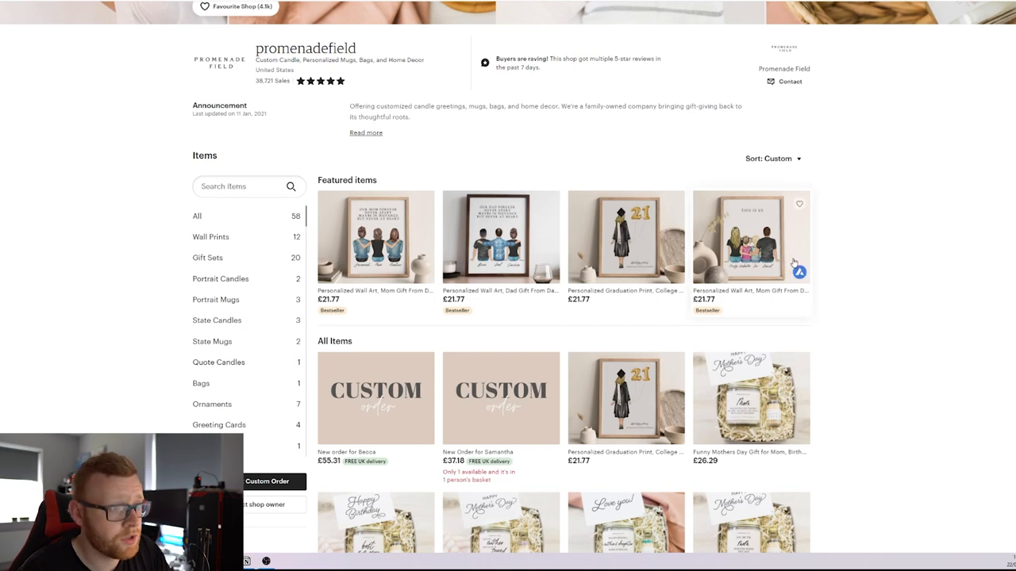
mouse_move(884, 252)
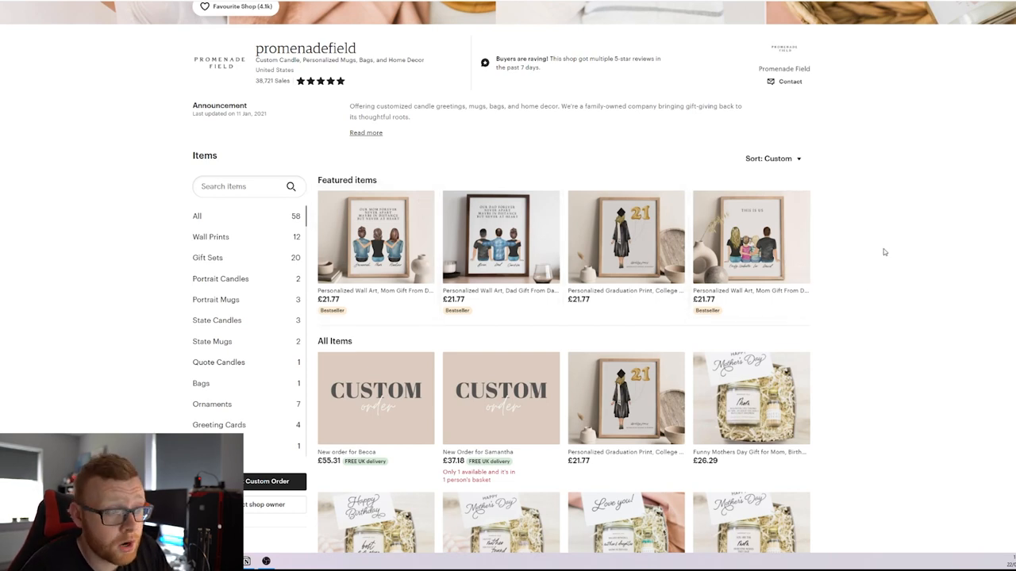
mouse_move(501, 236)
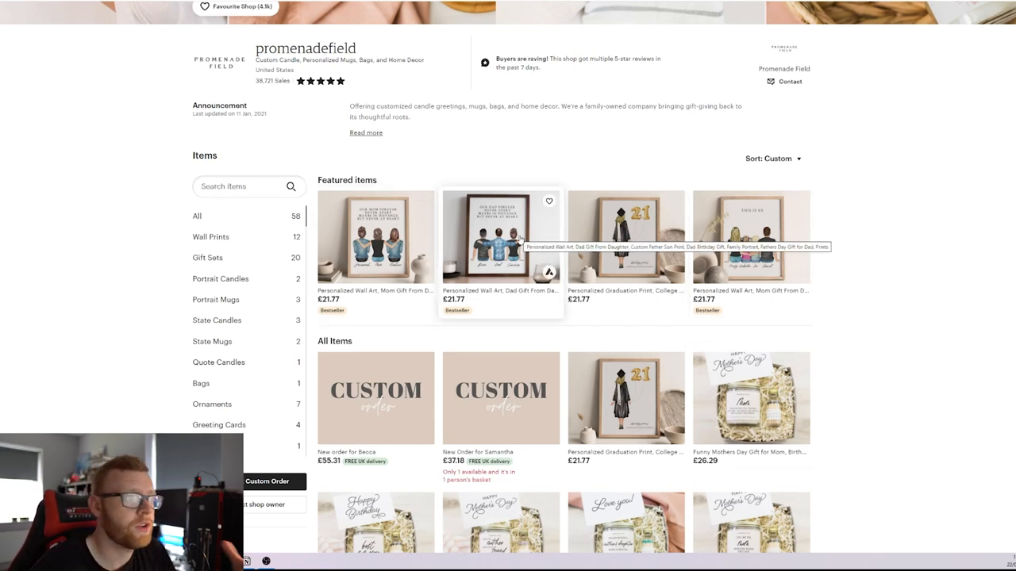
mouse_move(730, 286)
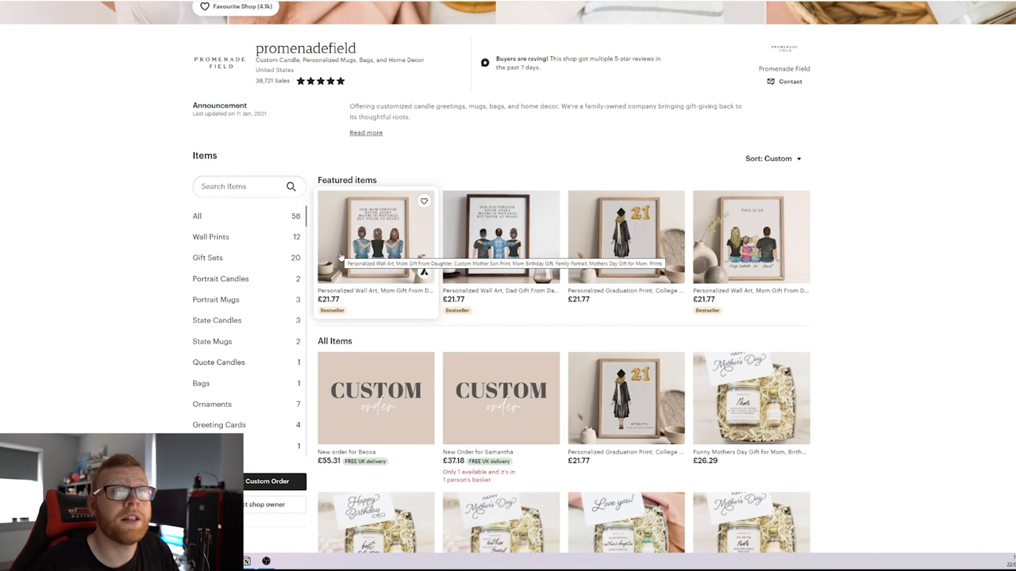
mouse_move(834, 147)
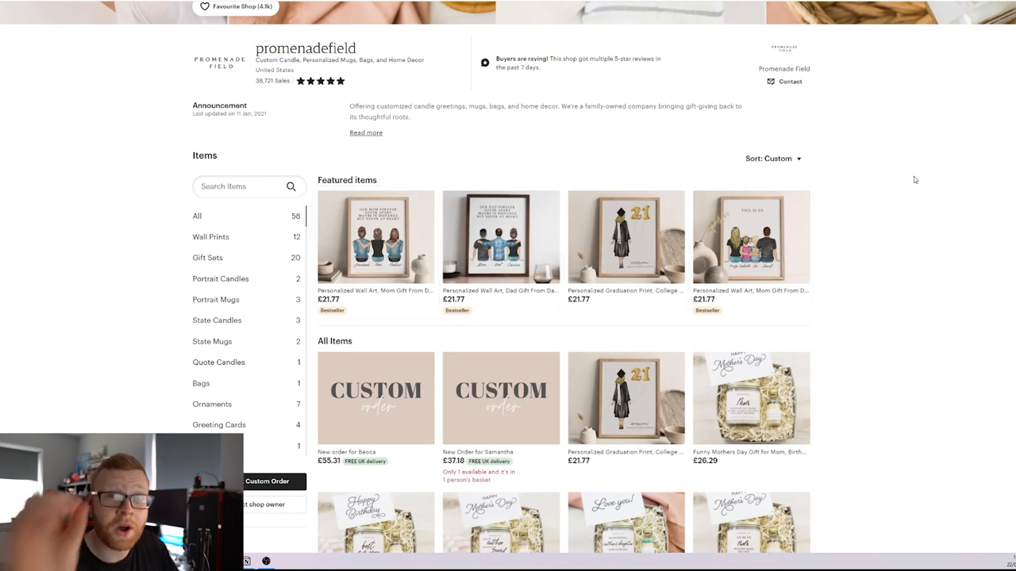
mouse_move(616, 326)
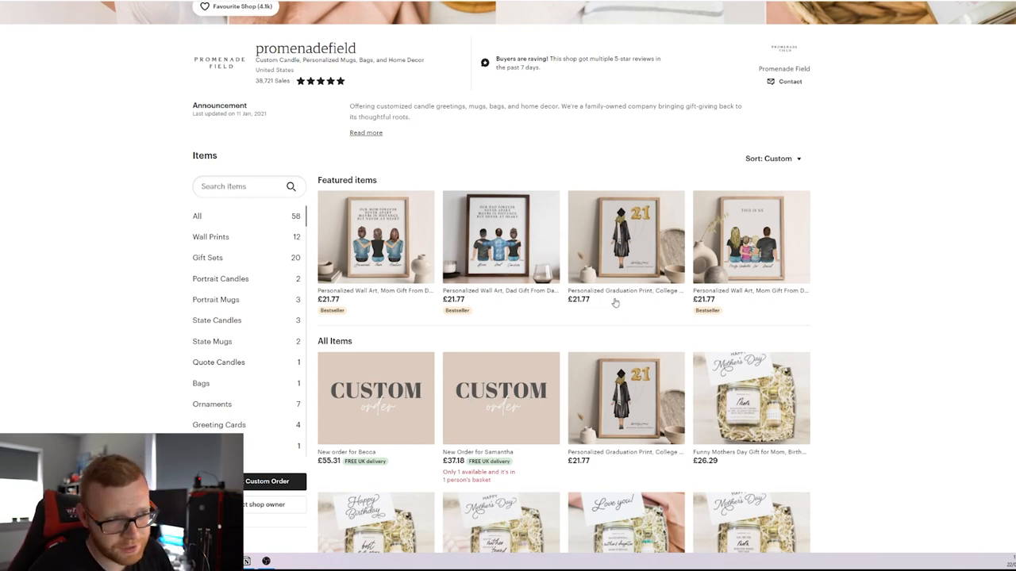
mouse_move(500, 237)
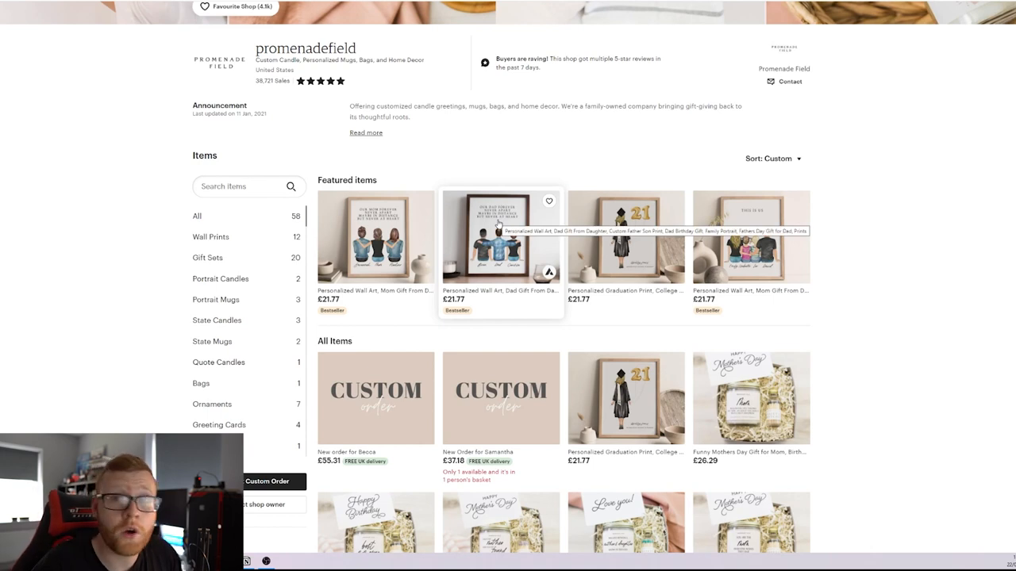
mouse_move(575, 144)
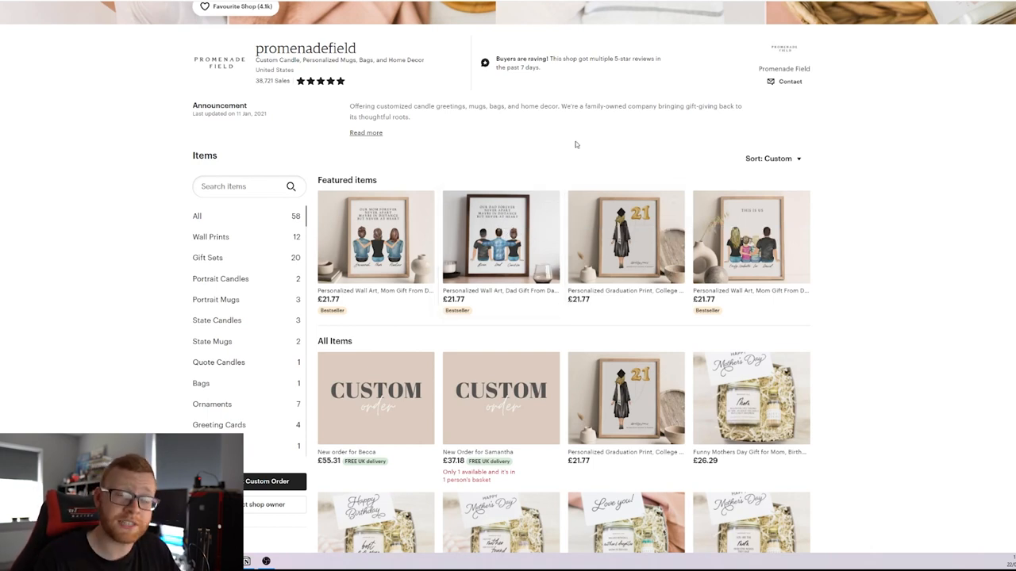
mouse_move(609, 158)
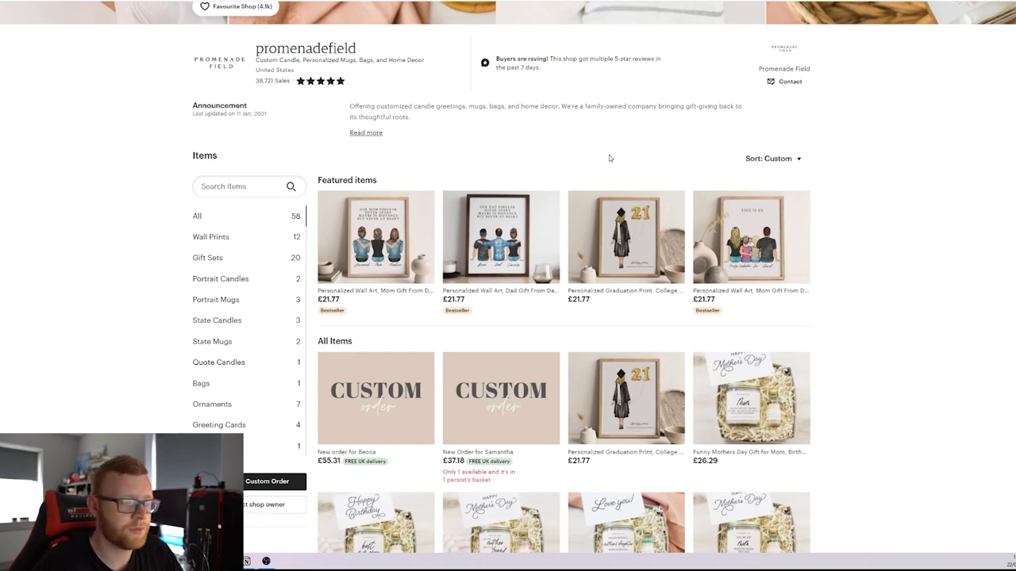
scroll(down, 3)
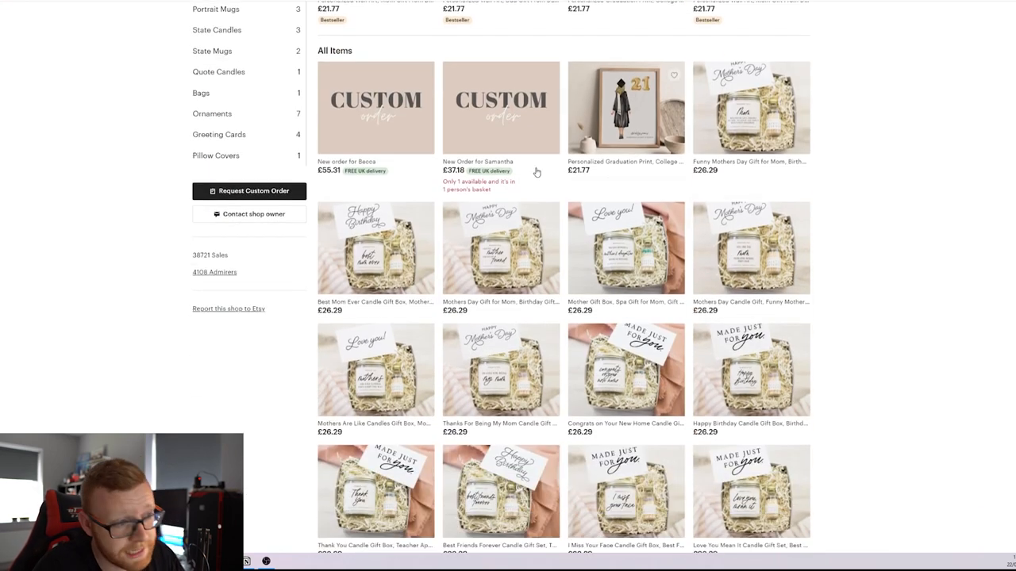
mouse_move(578, 330)
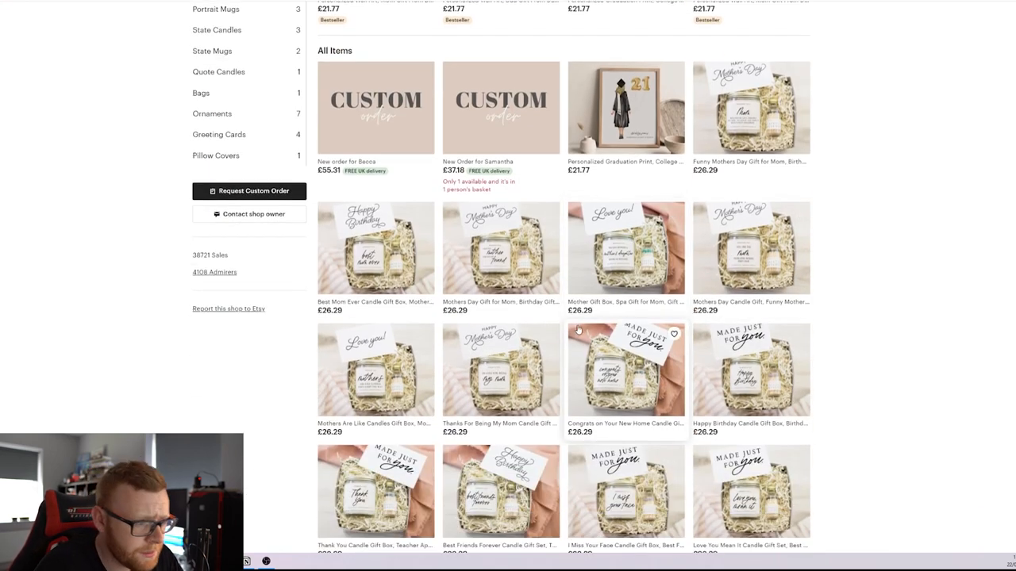
scroll(down, 3)
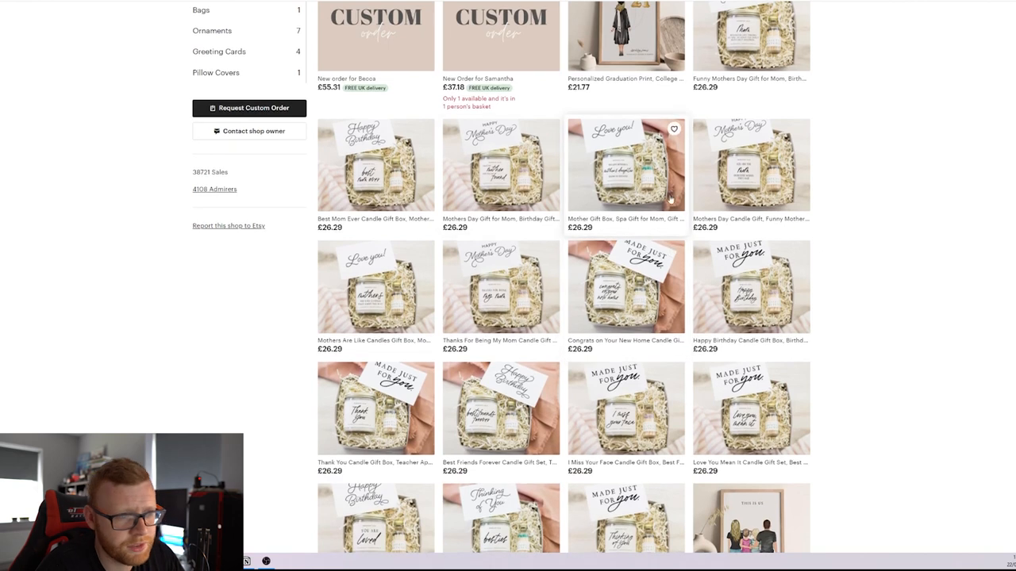
mouse_move(750, 215)
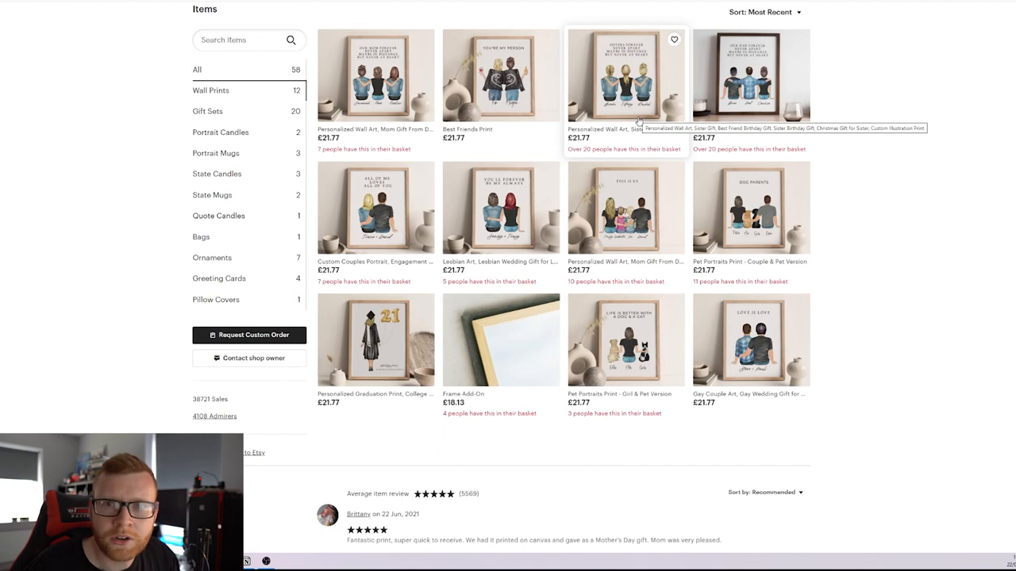
mouse_move(611, 151)
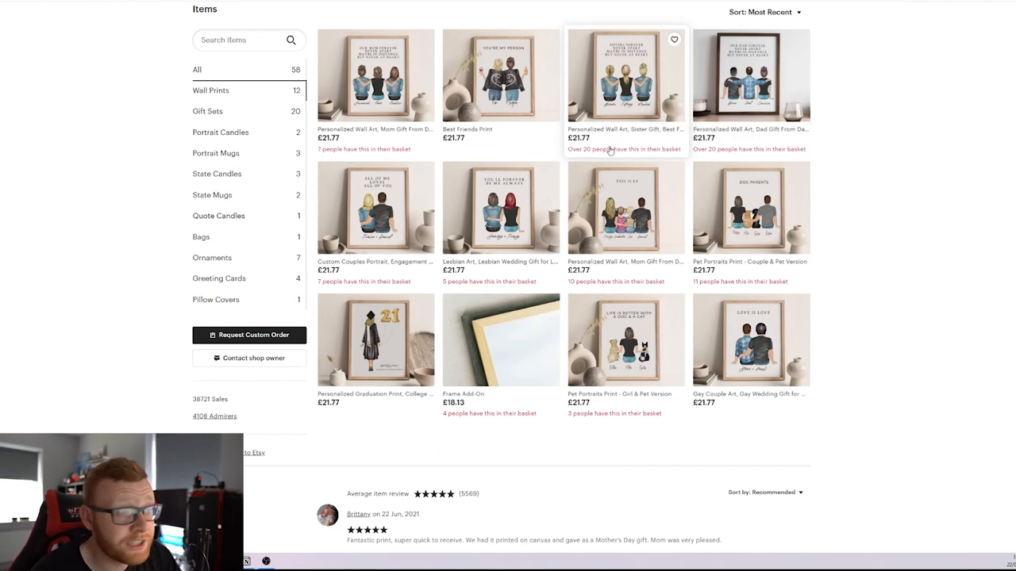
mouse_move(632, 129)
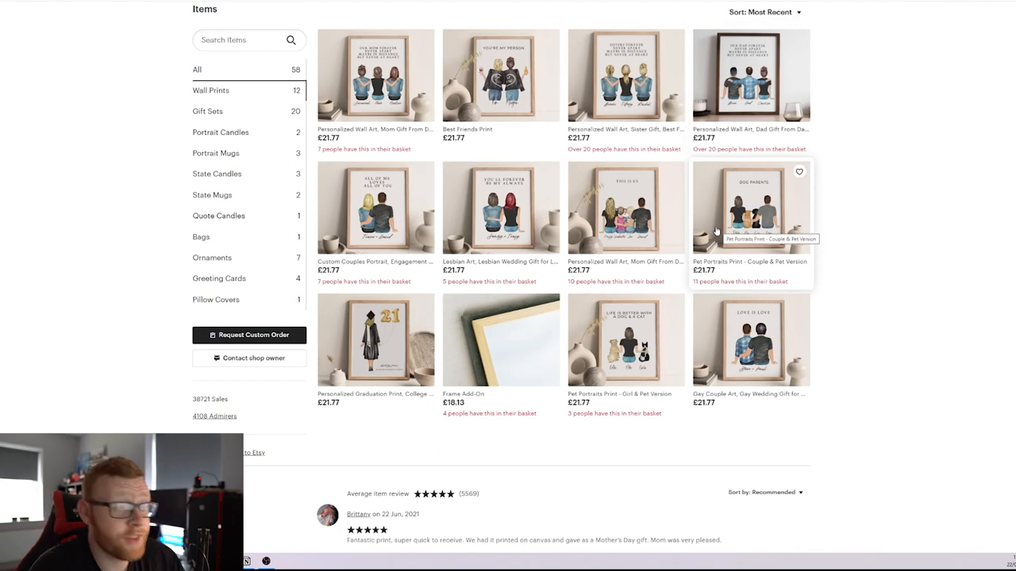
mouse_move(815, 133)
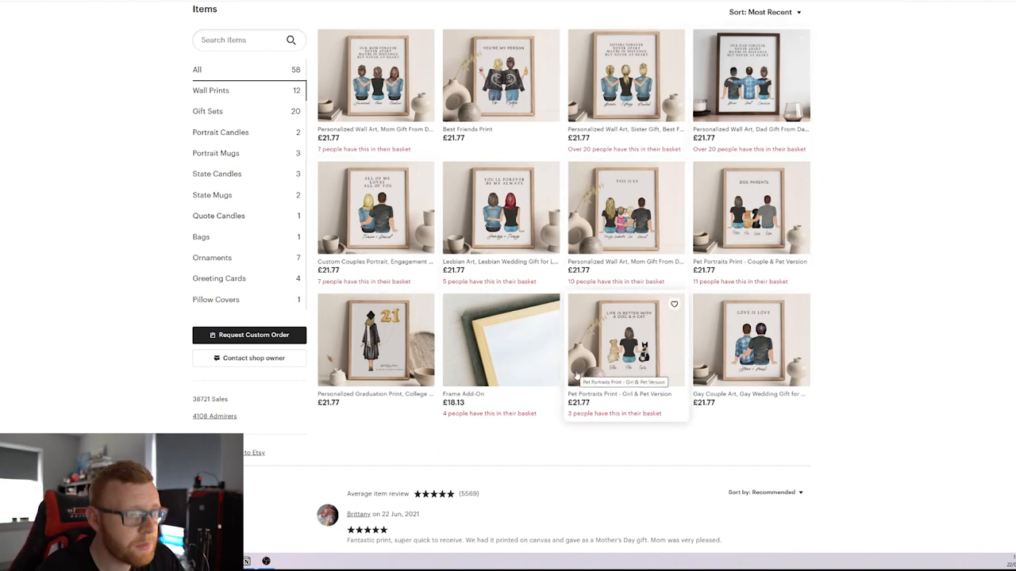
scroll(down, 3)
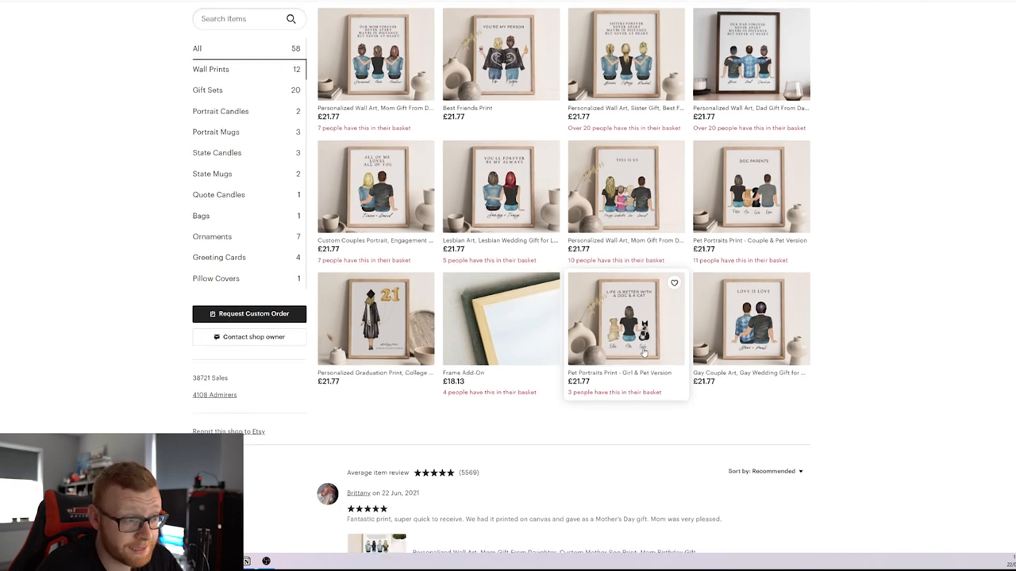
scroll(down, 3)
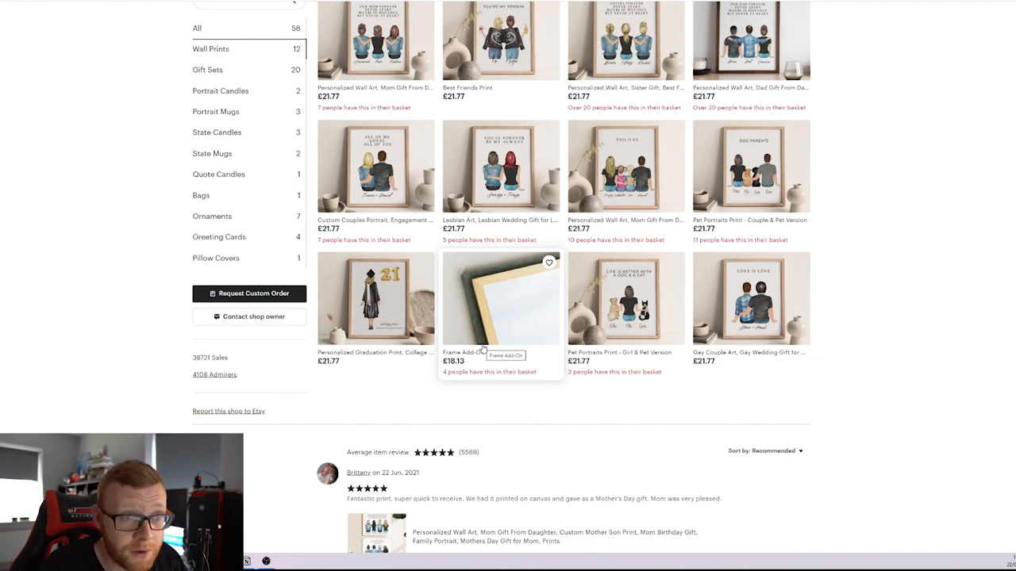
mouse_move(501, 299)
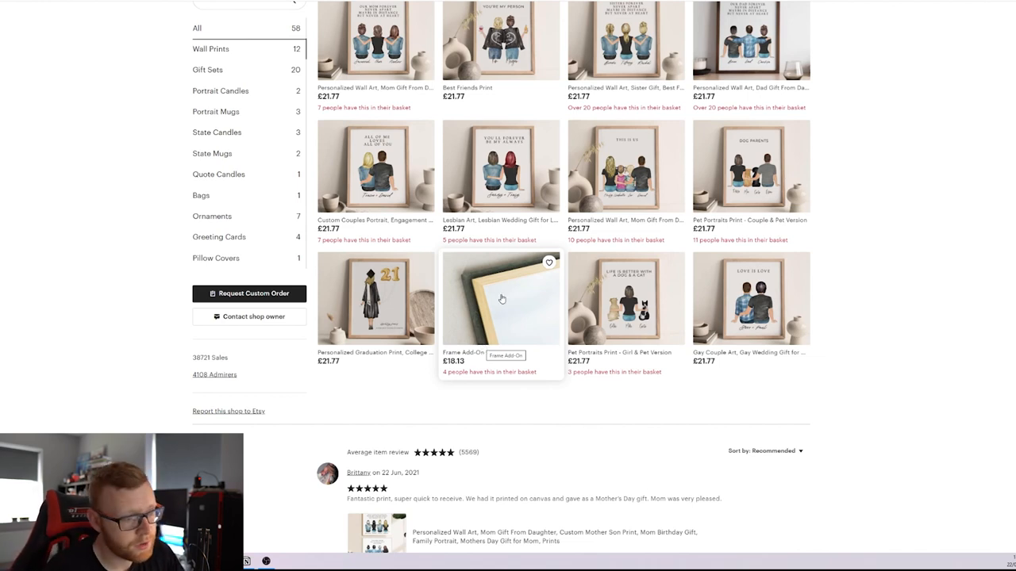
scroll(up, 3)
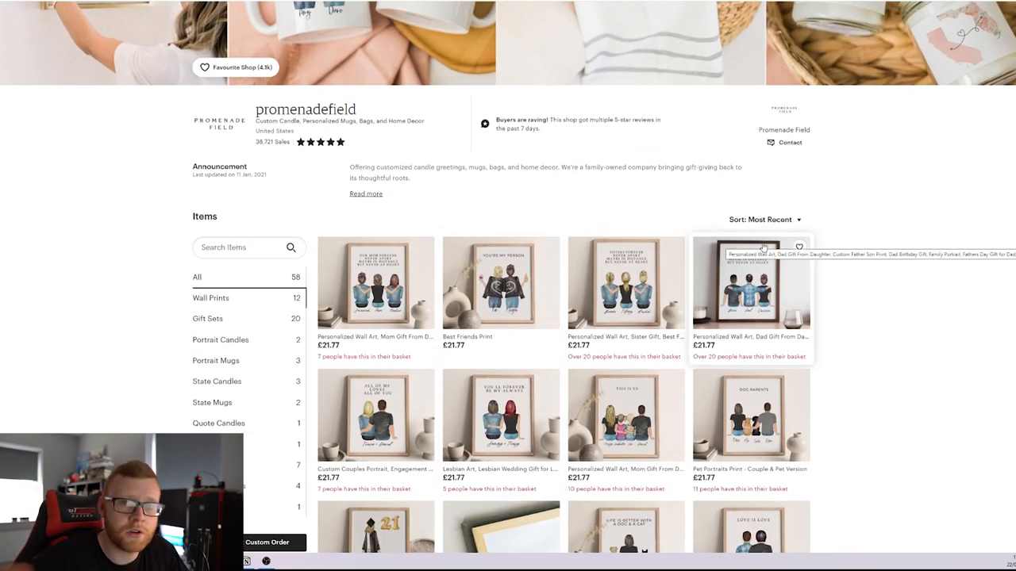
scroll(down, 3)
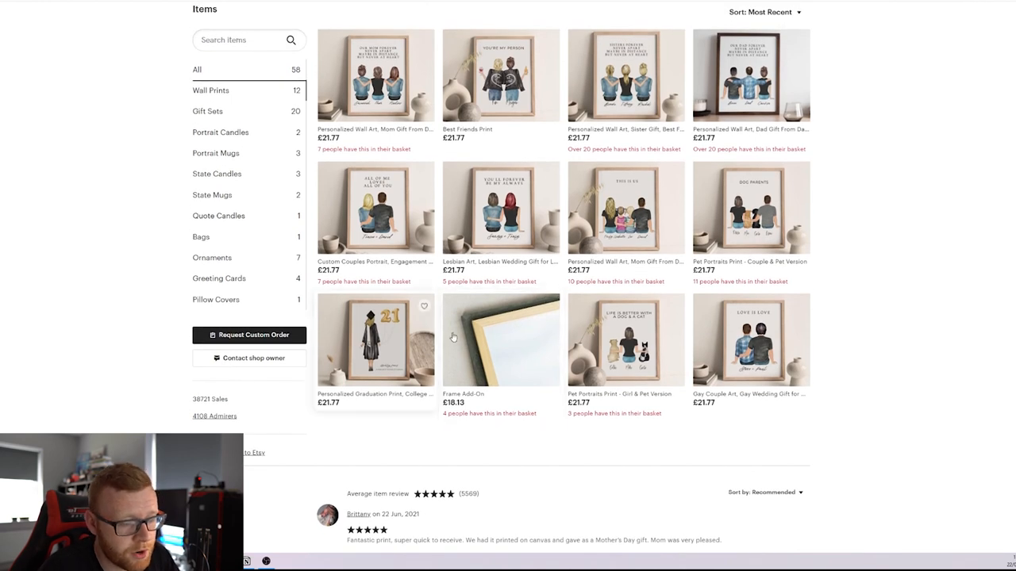
mouse_move(813, 95)
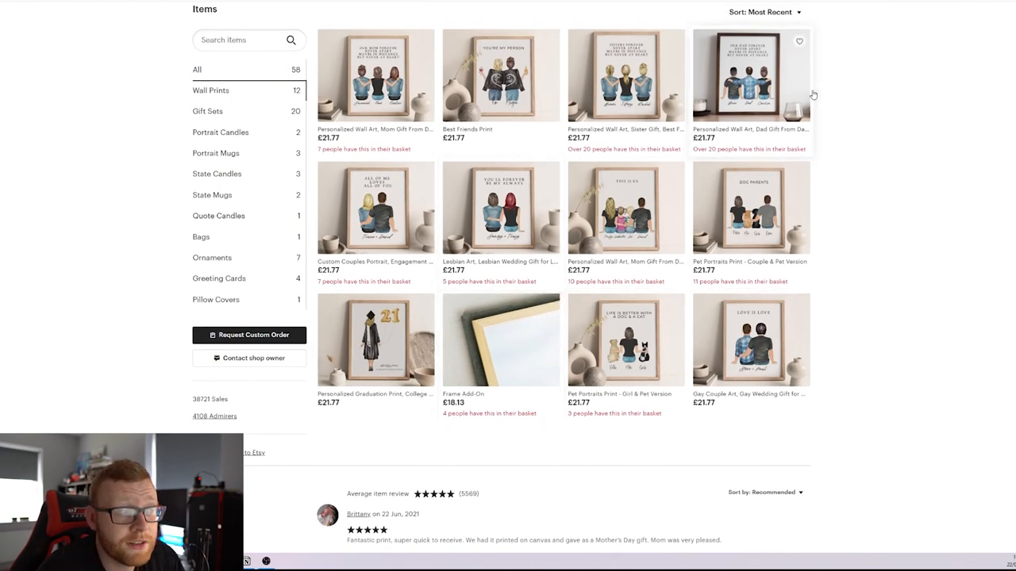
mouse_move(828, 65)
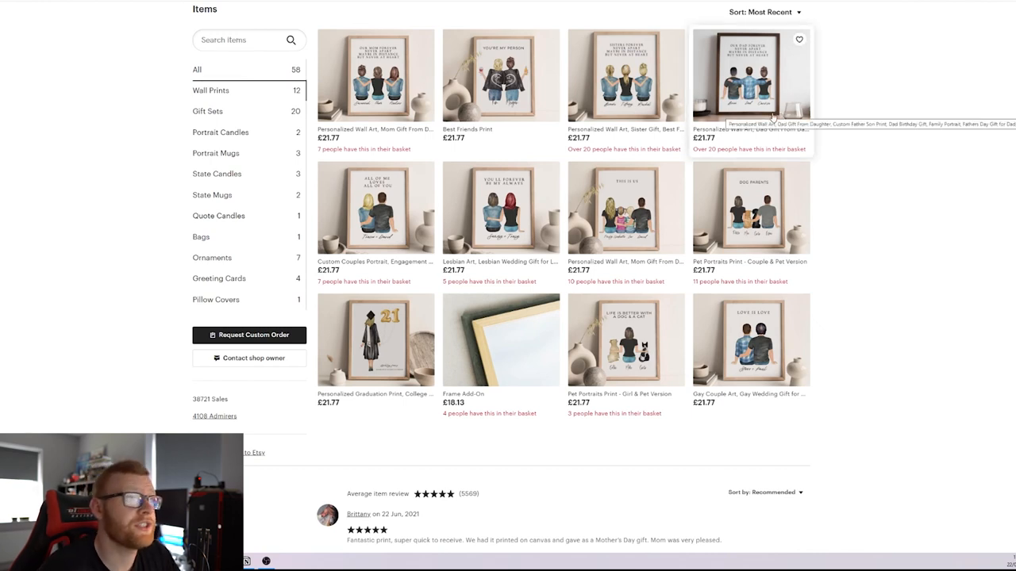
mouse_move(501, 76)
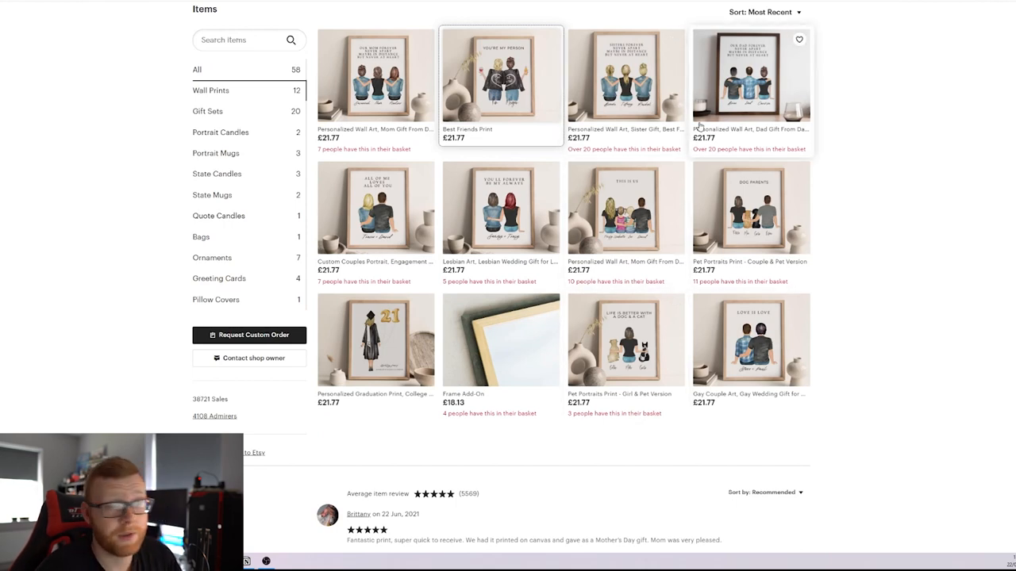
mouse_move(765, 127)
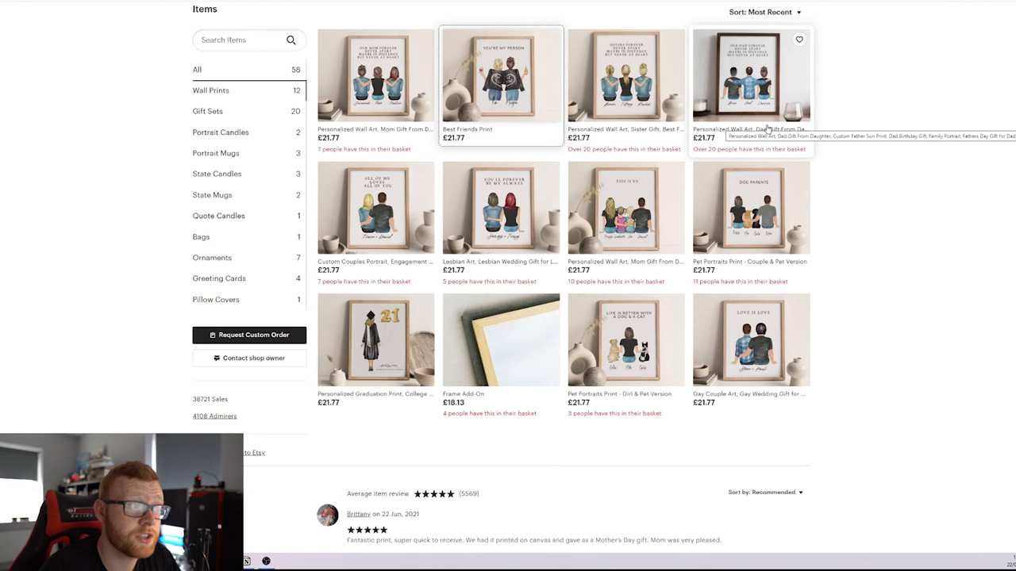
mouse_move(738, 62)
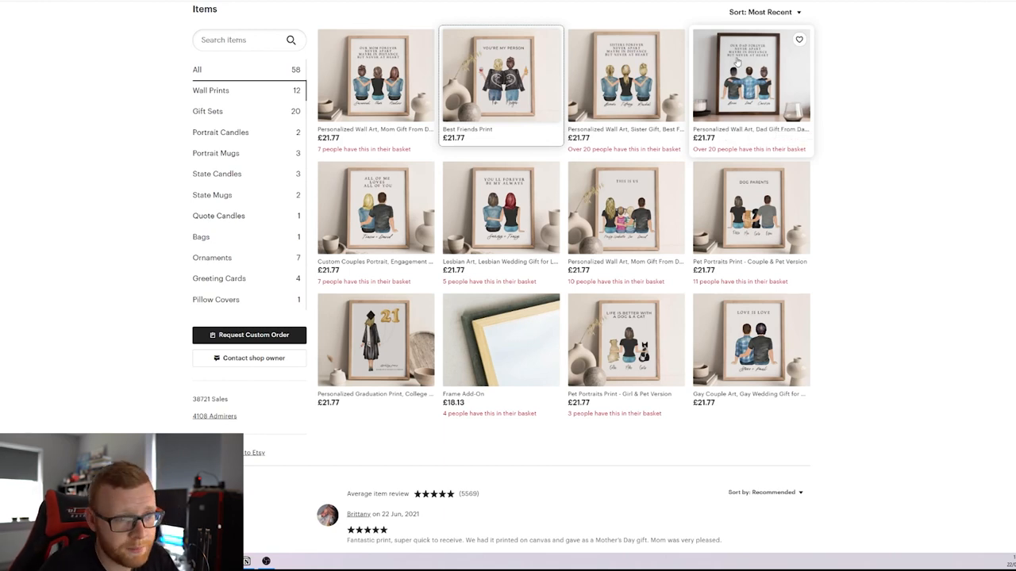
scroll(down, 3)
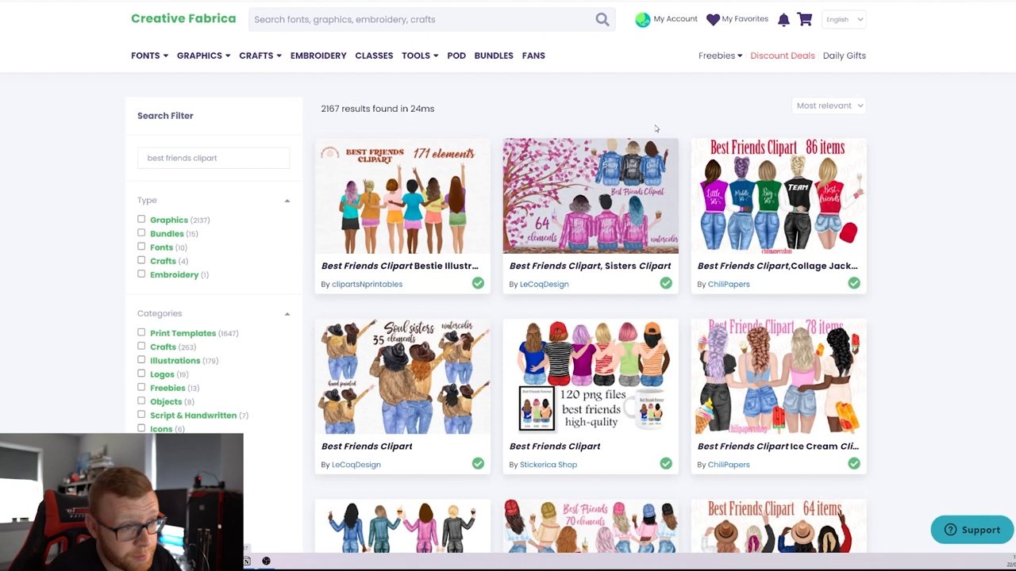
mouse_move(569, 109)
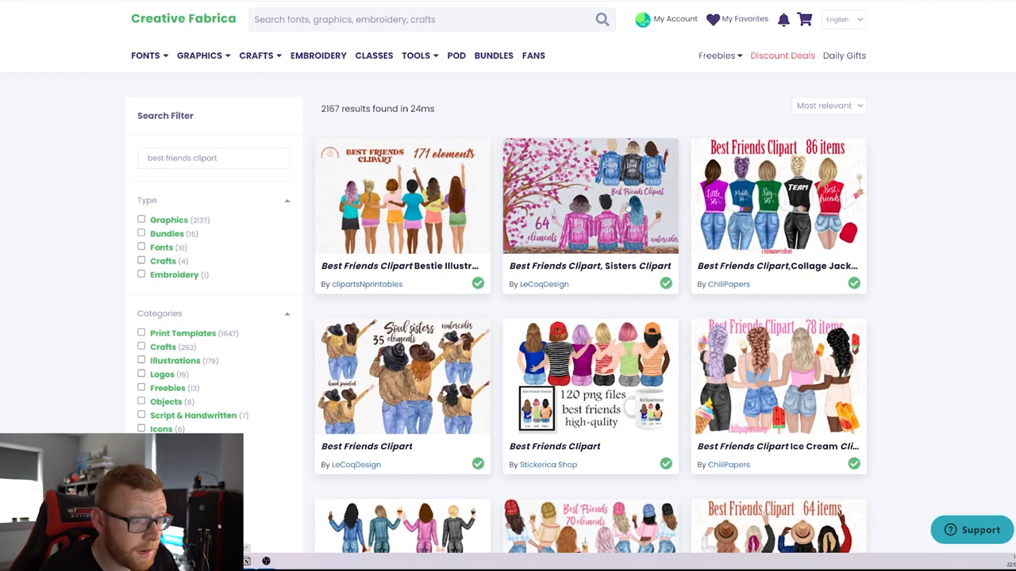
Scroll through the 'best friends clipart' result cards on Creative Fabrica
scroll(down, 3)
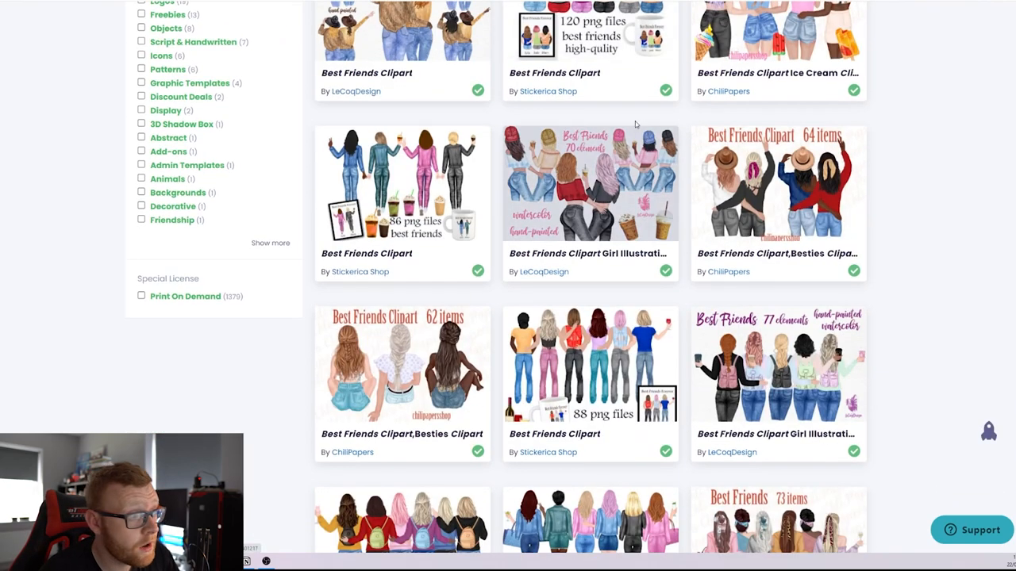
scroll(down, 3)
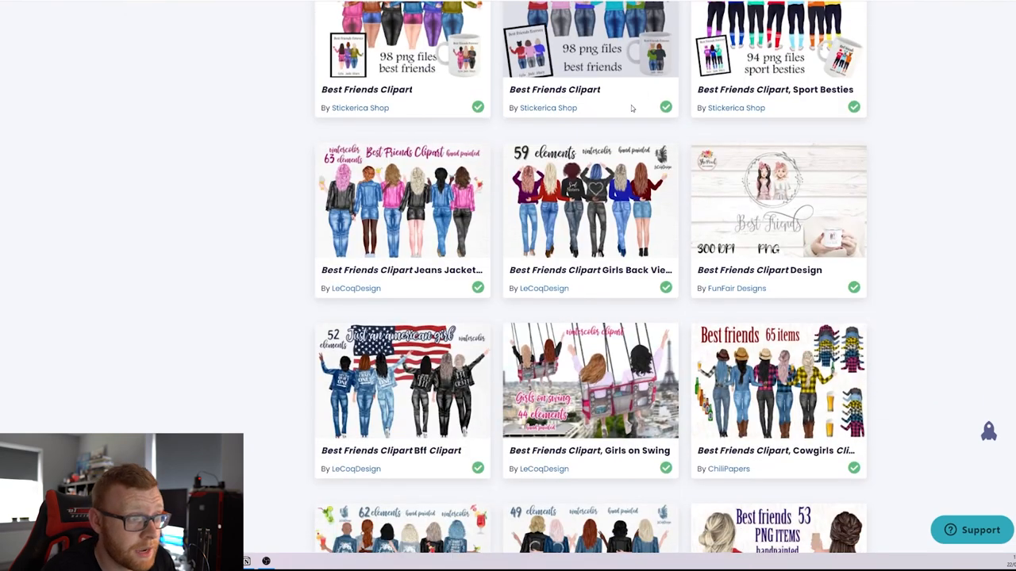
scroll(down, 3)
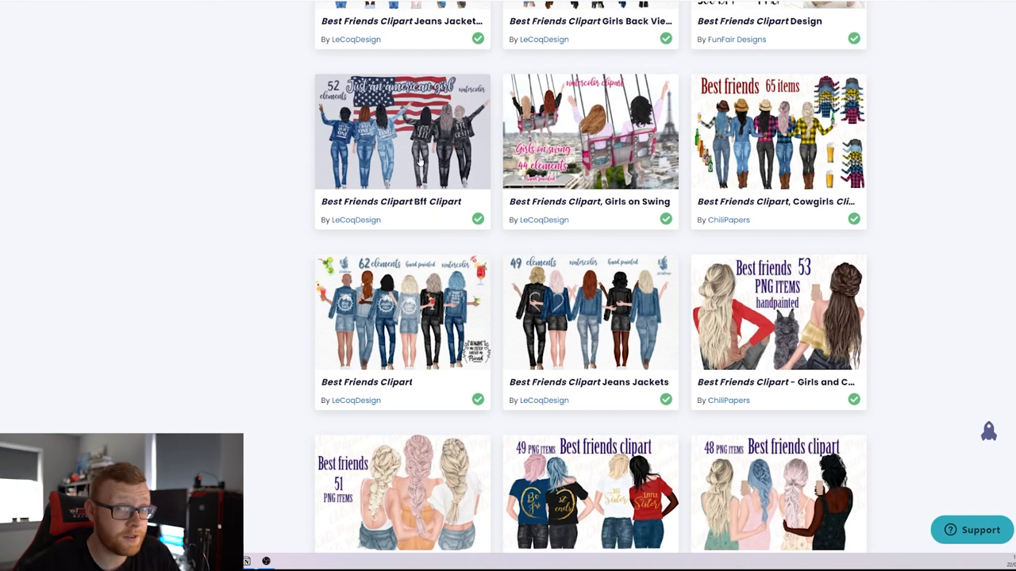
scroll(down, 3)
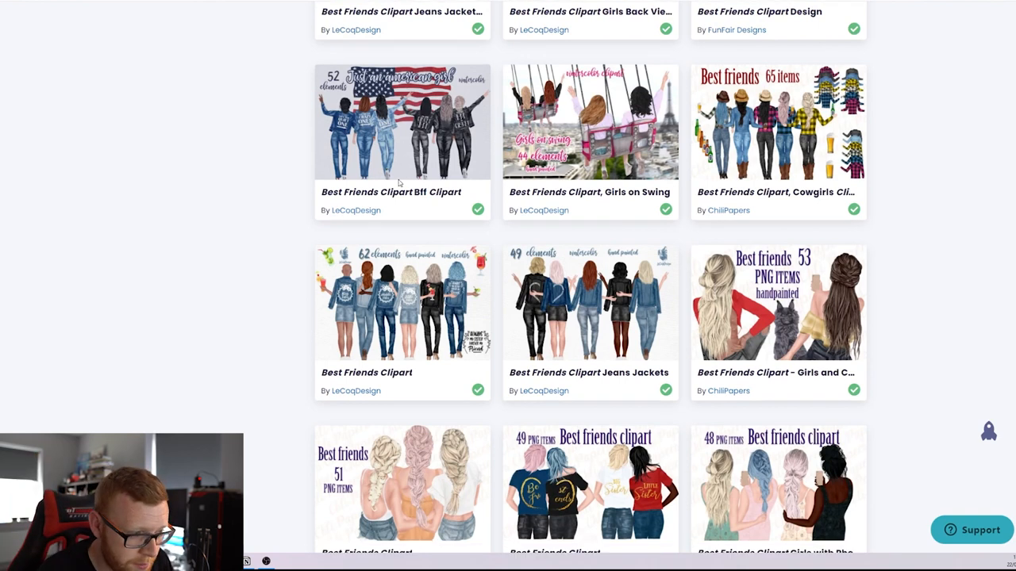
scroll(down, 3)
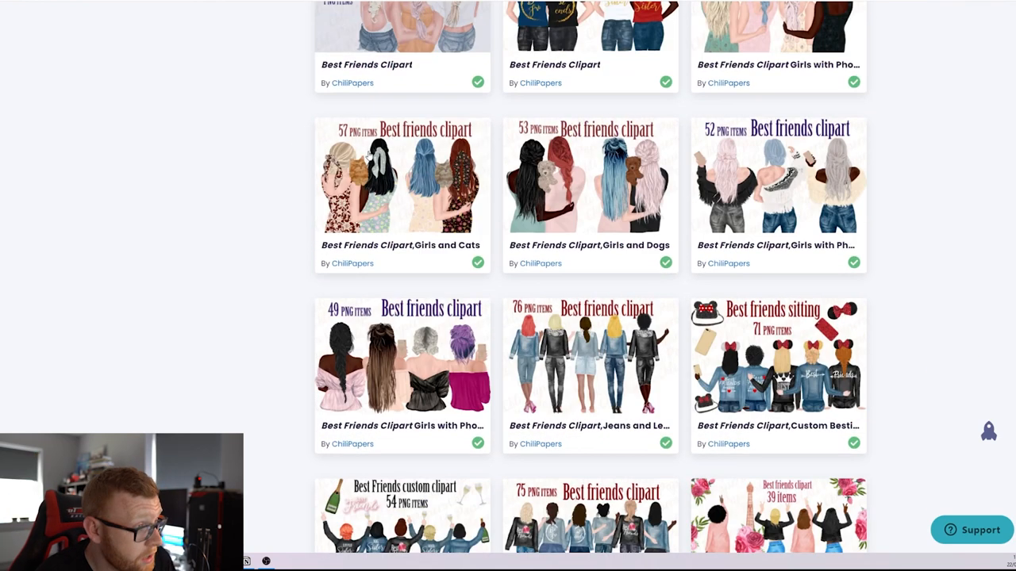
scroll(down, 3)
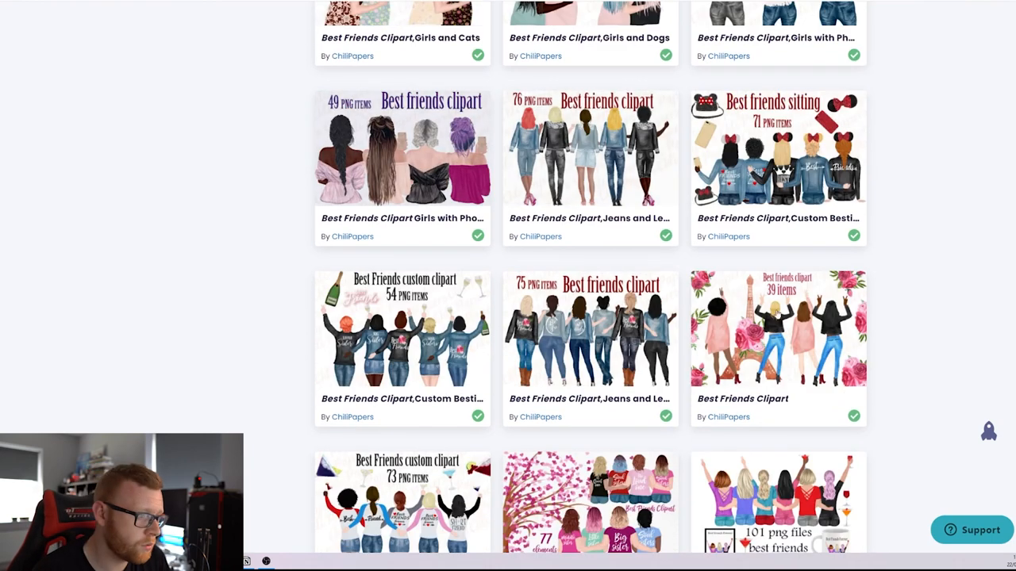
scroll(down, 3)
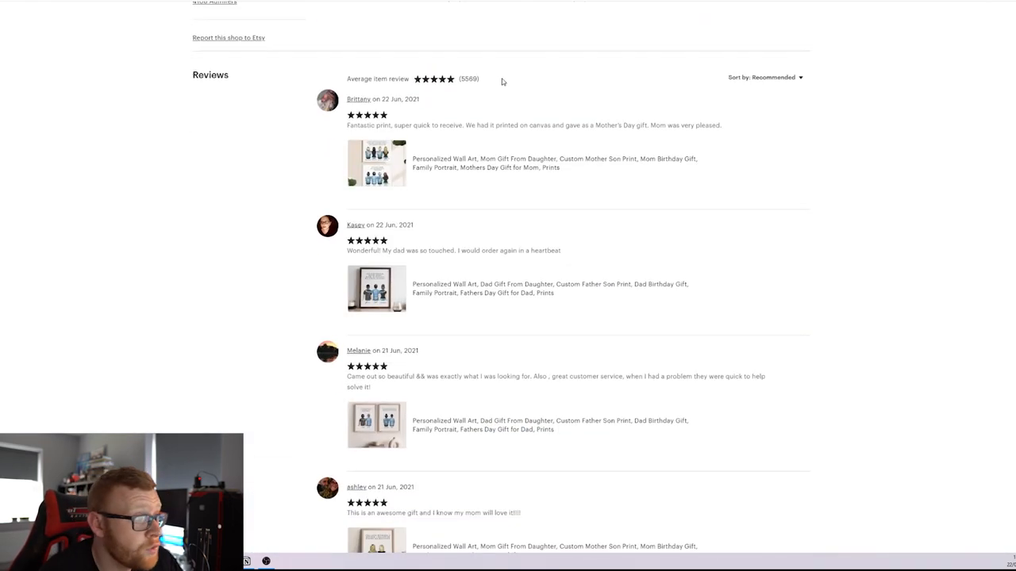
Scroll through the promenadefield shop reviews and back up
scroll(down, 3)
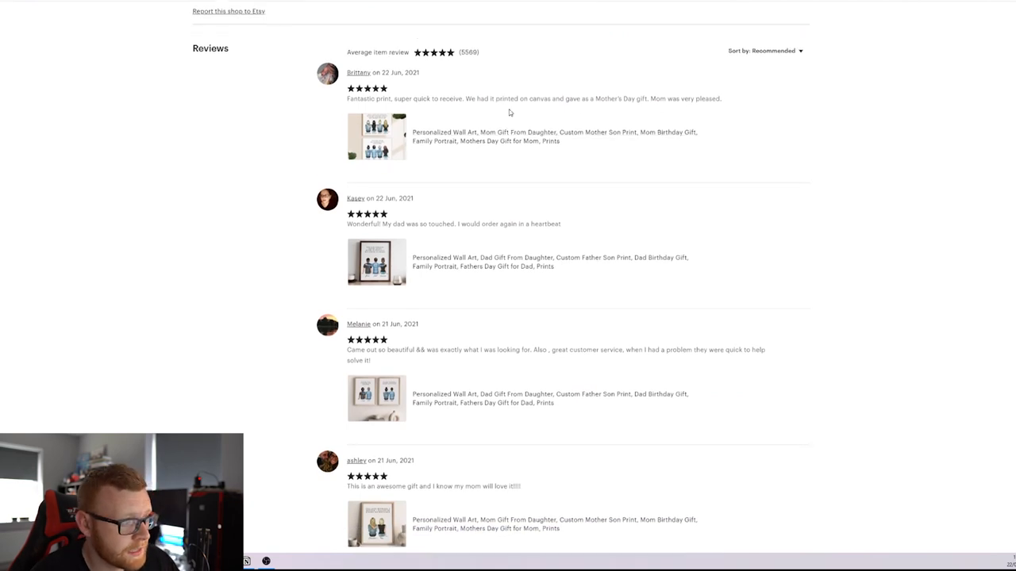
scroll(down, 3)
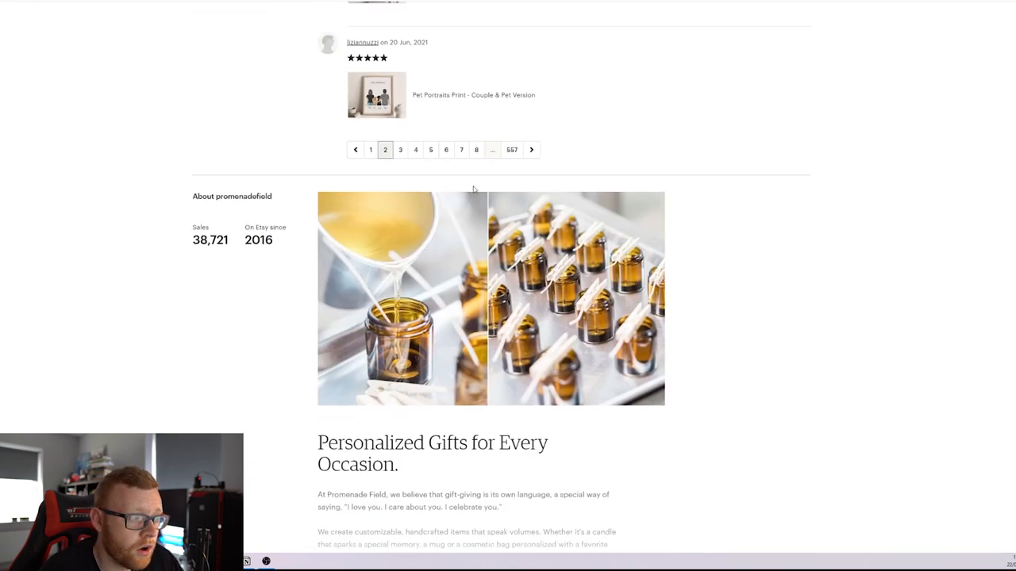
scroll(up, 3)
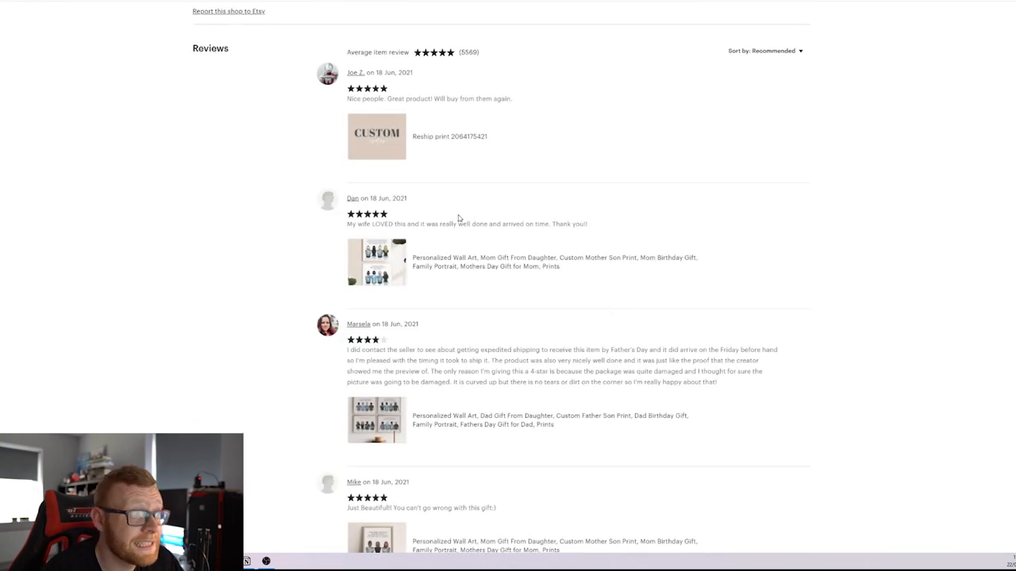
scroll(up, 3)
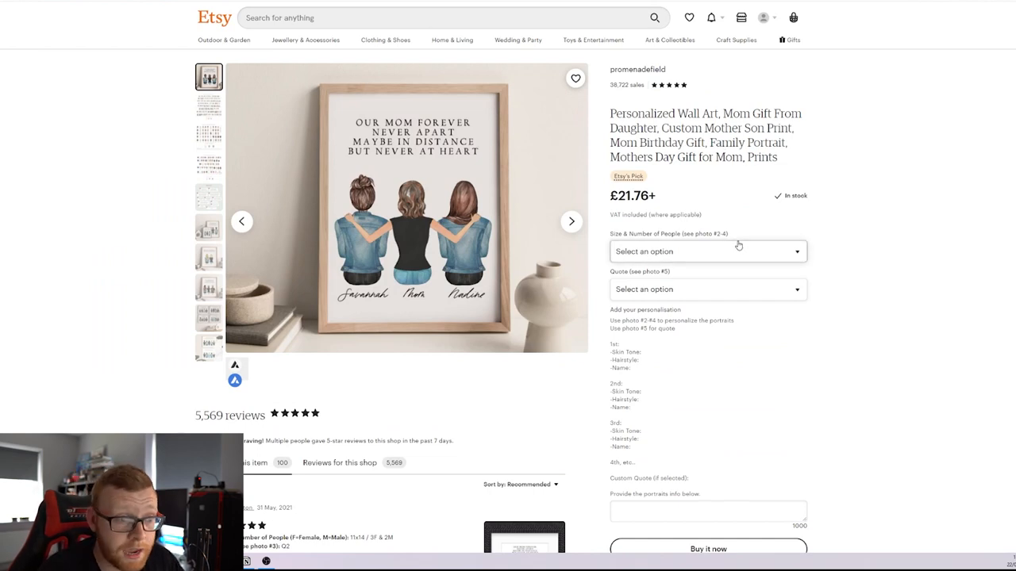
Choose the 8x10 / 2 People size (£37.18) and reopen the size dropdown to compare
click(706, 251)
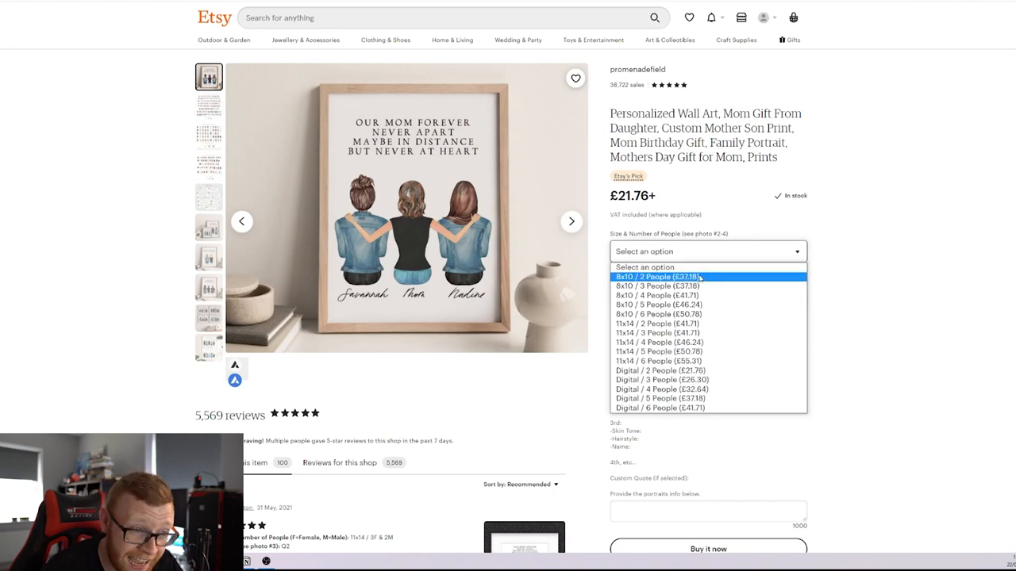
click(659, 277)
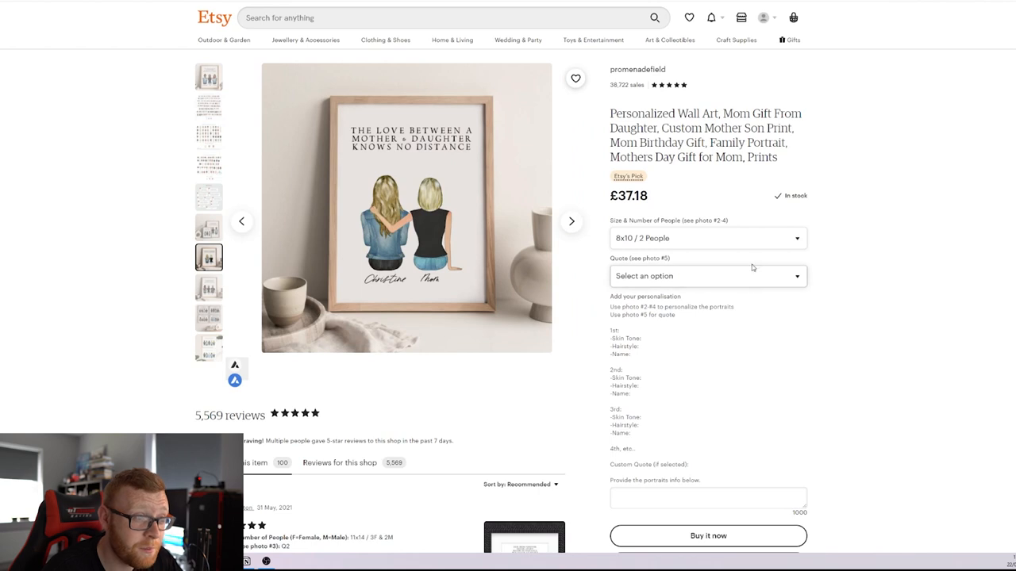
click(706, 275)
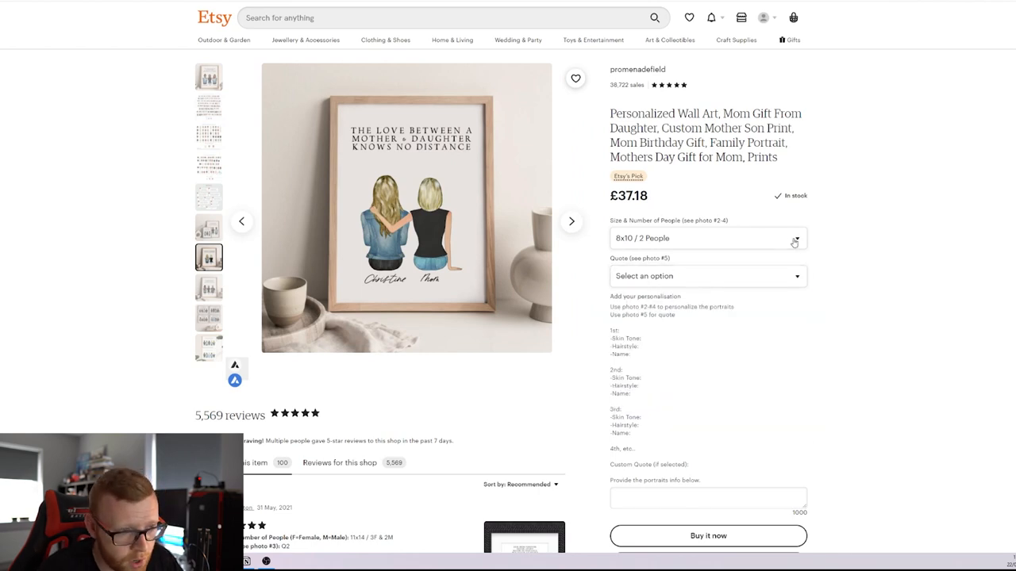
click(707, 238)
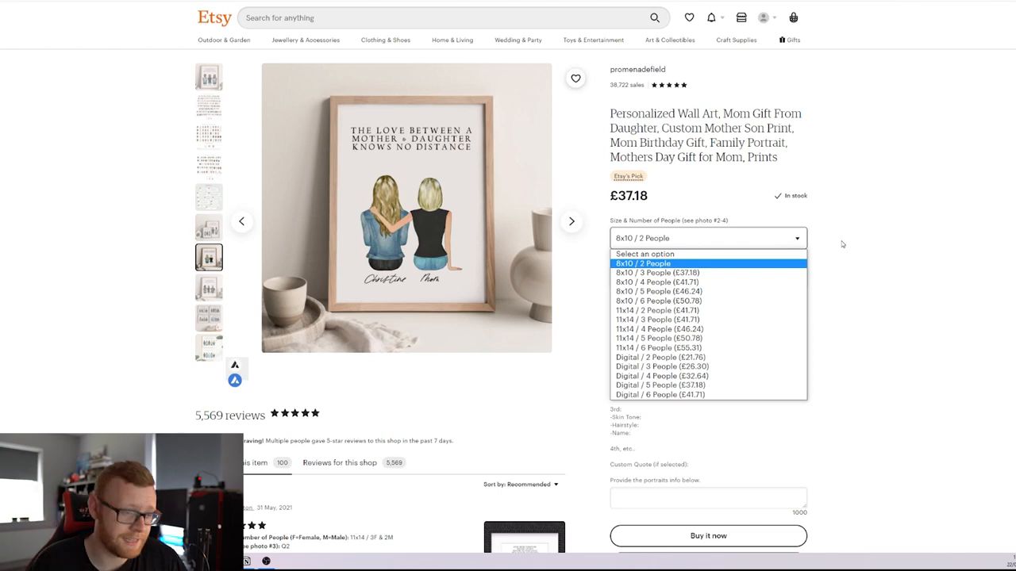
mouse_move(801, 326)
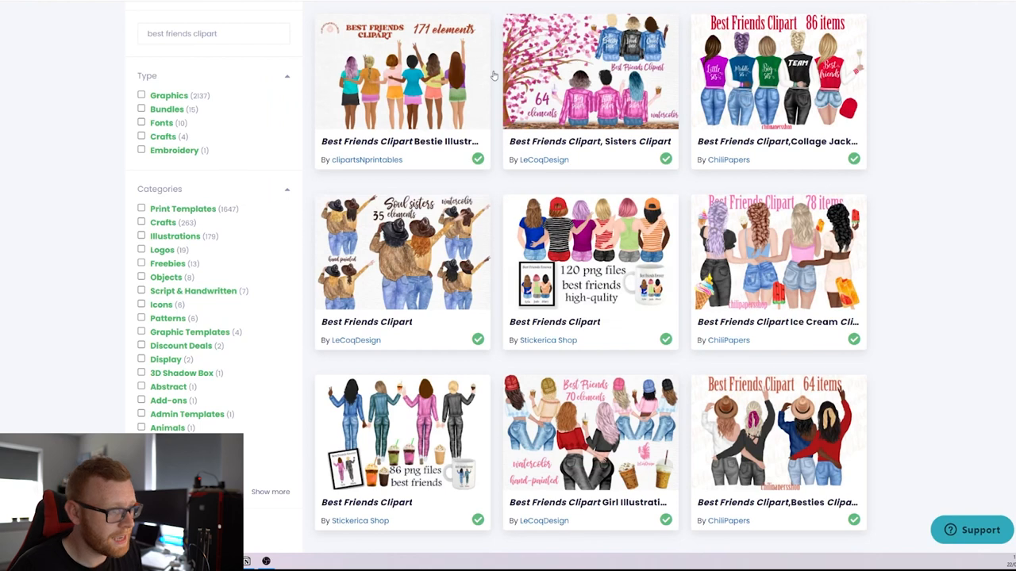
mouse_move(647, 185)
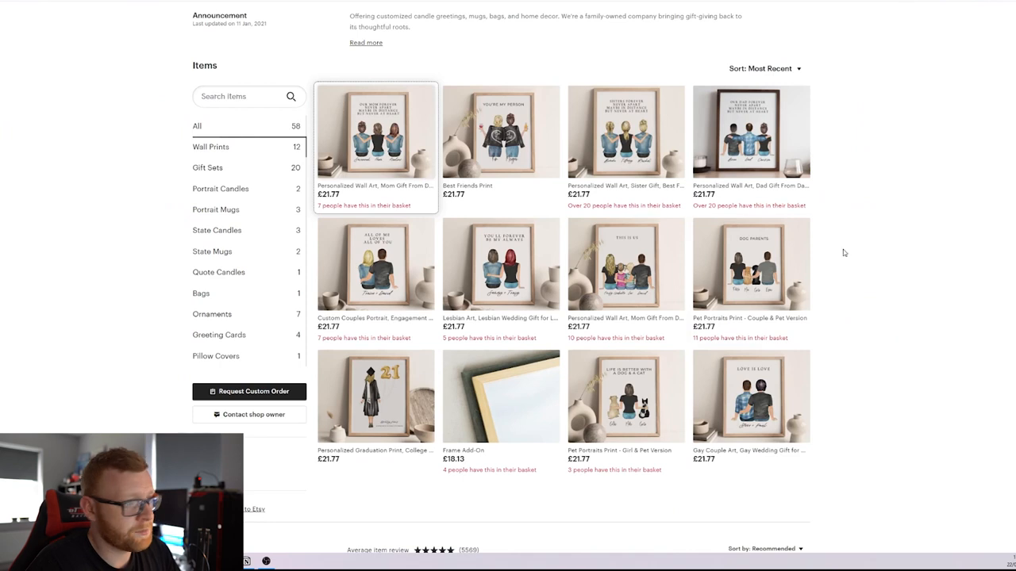
Reopen the Mom Gift wall art listing and re-select the 8x10 / 2 People size
click(374, 131)
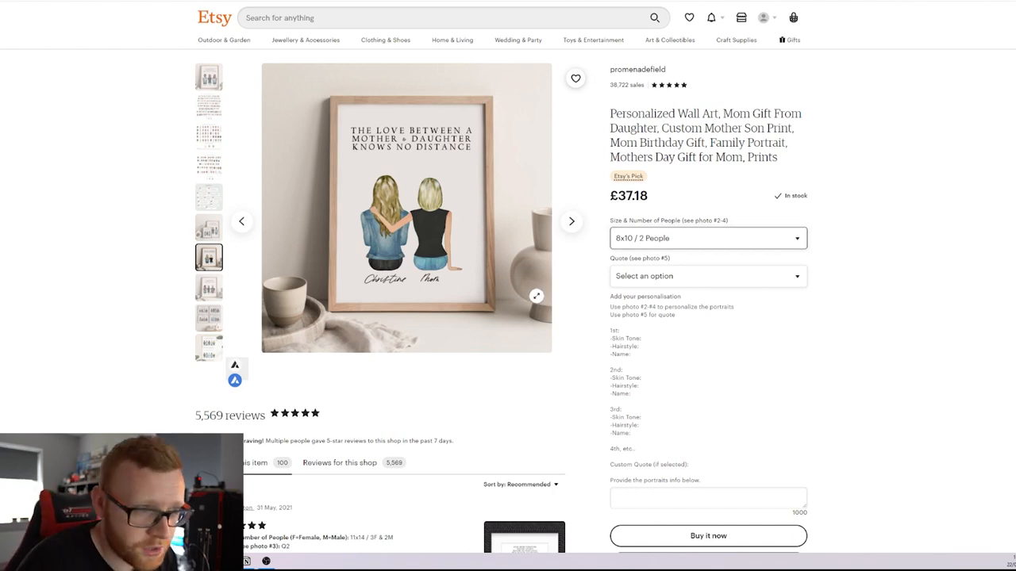
mouse_move(764, 267)
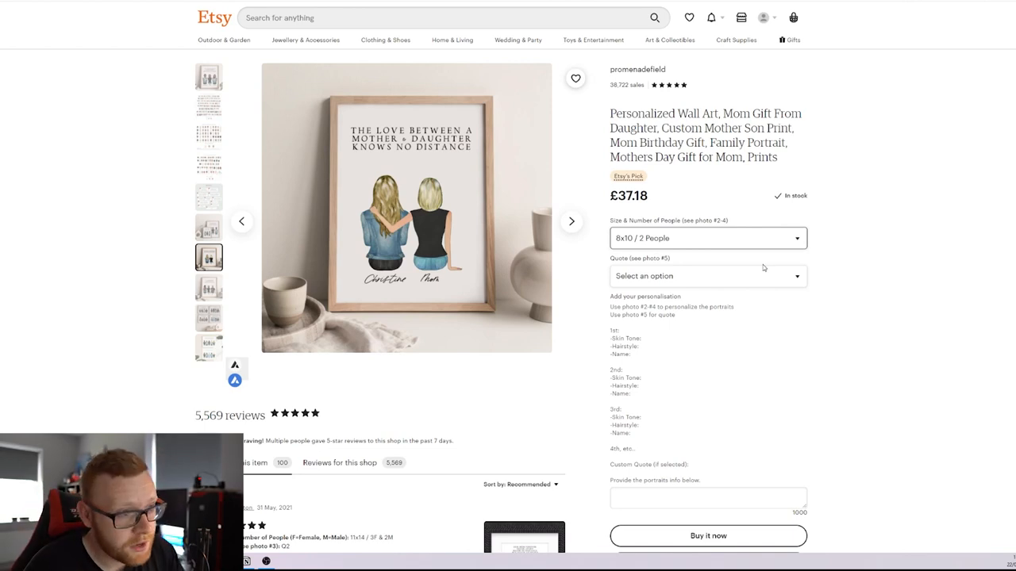
click(706, 238)
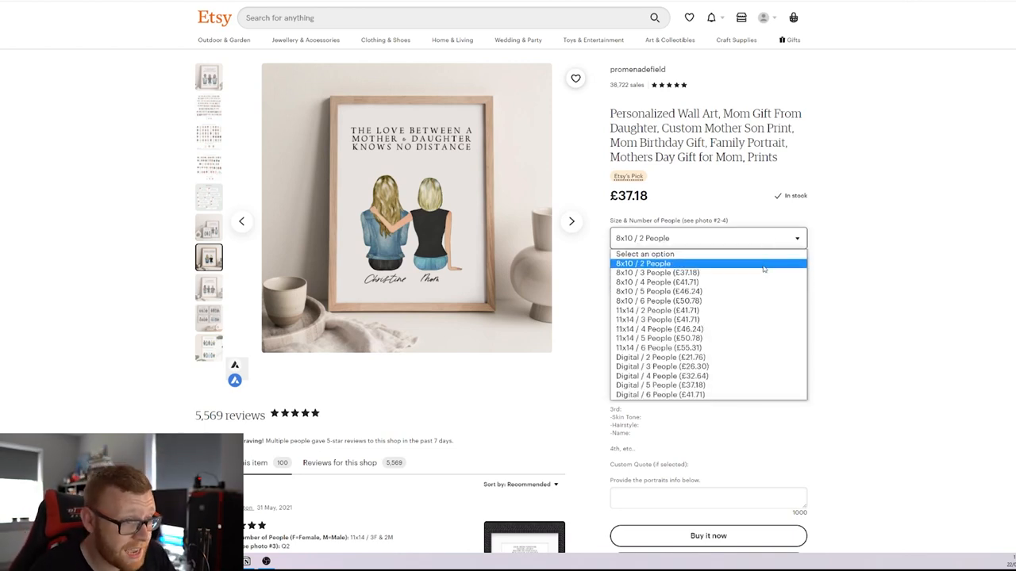
click(643, 263)
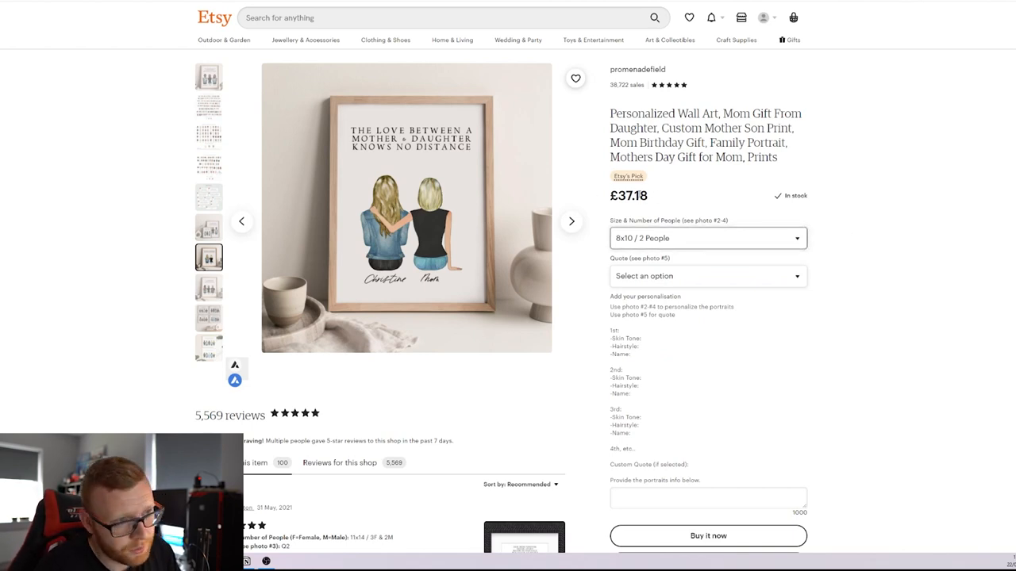
mouse_move(727, 204)
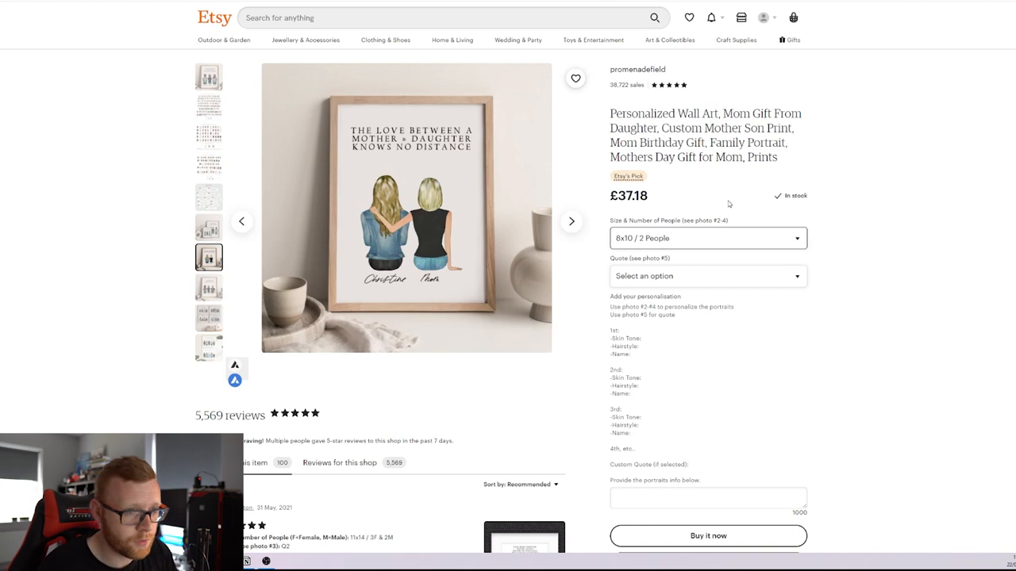
scroll(down, 3)
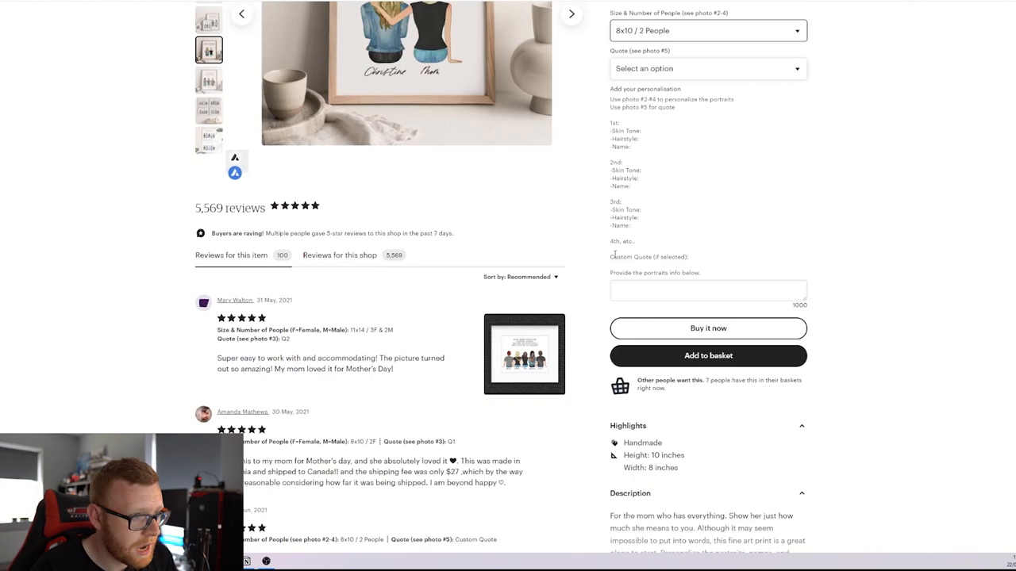
scroll(down, 3)
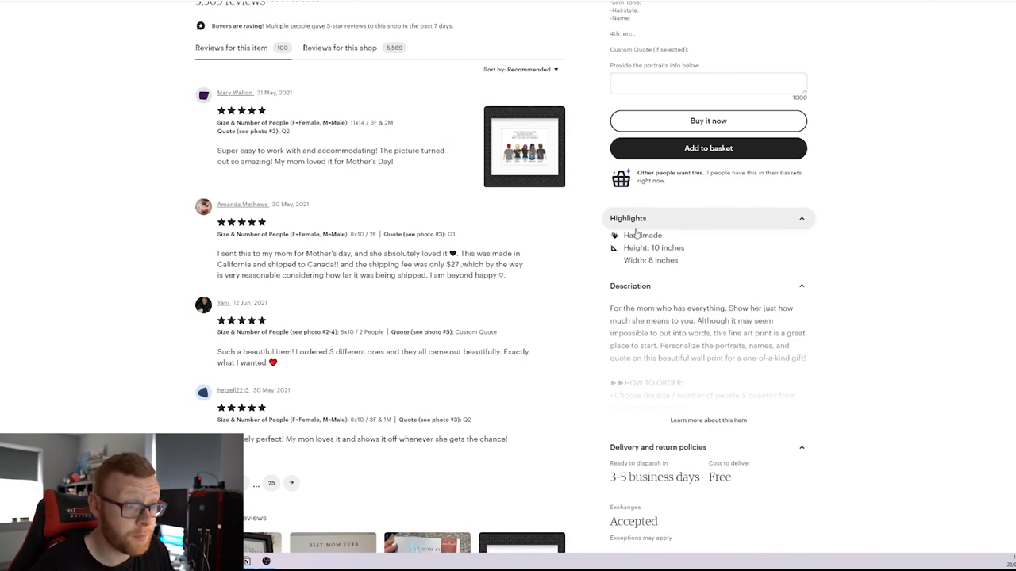
scroll(down, 3)
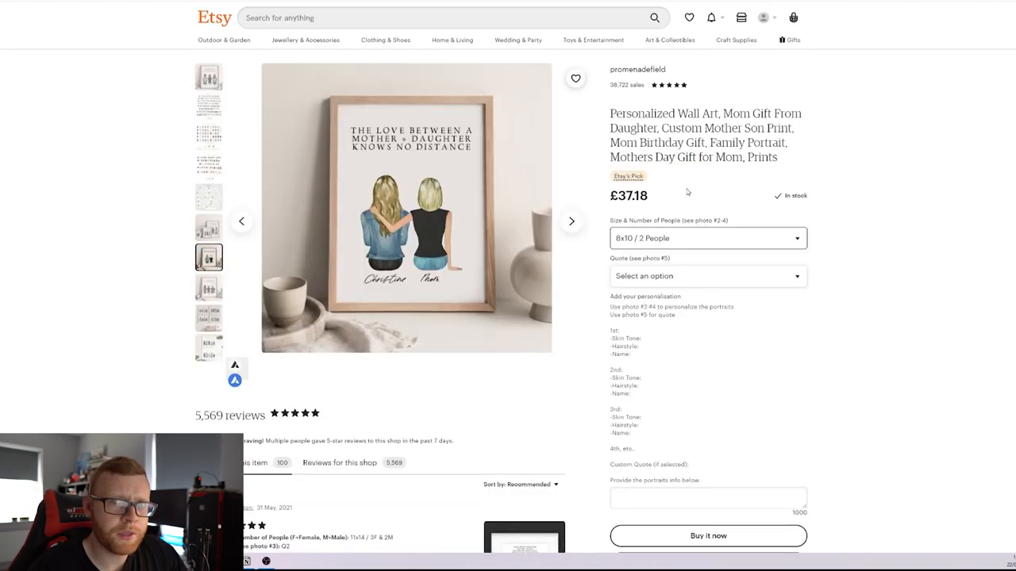
mouse_move(427, 219)
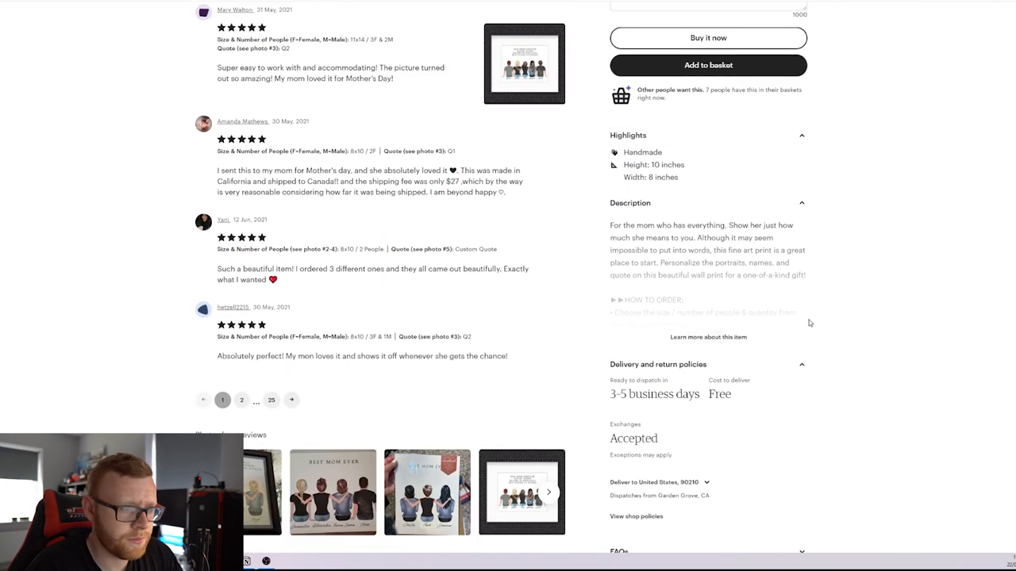
scroll(down, 3)
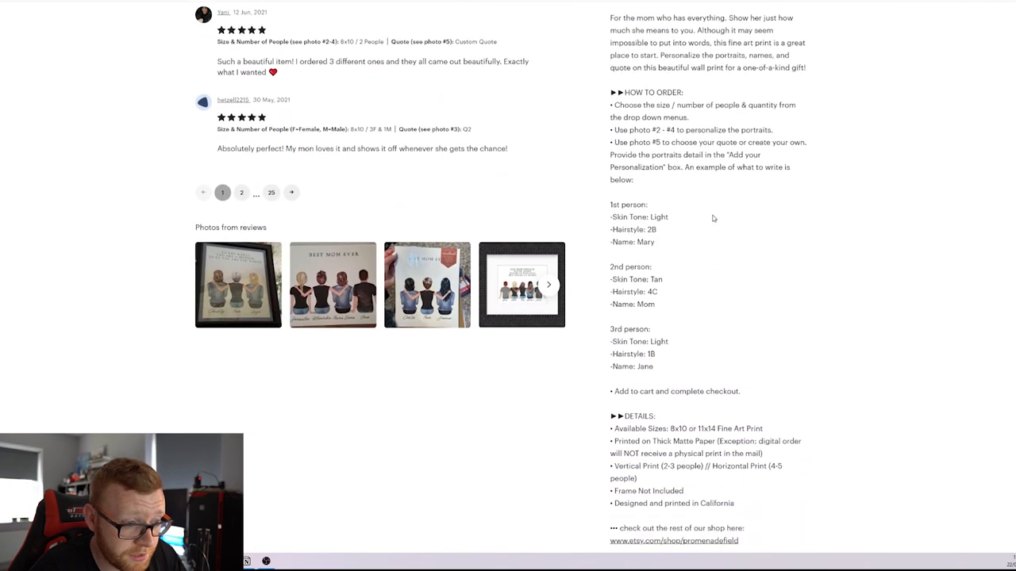
scroll(down, 3)
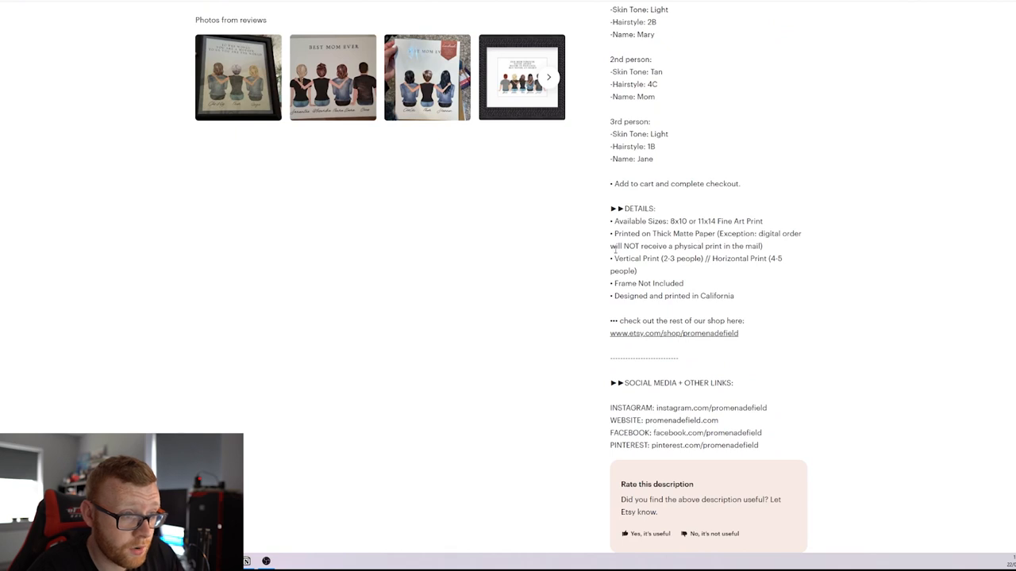
mouse_move(925, 156)
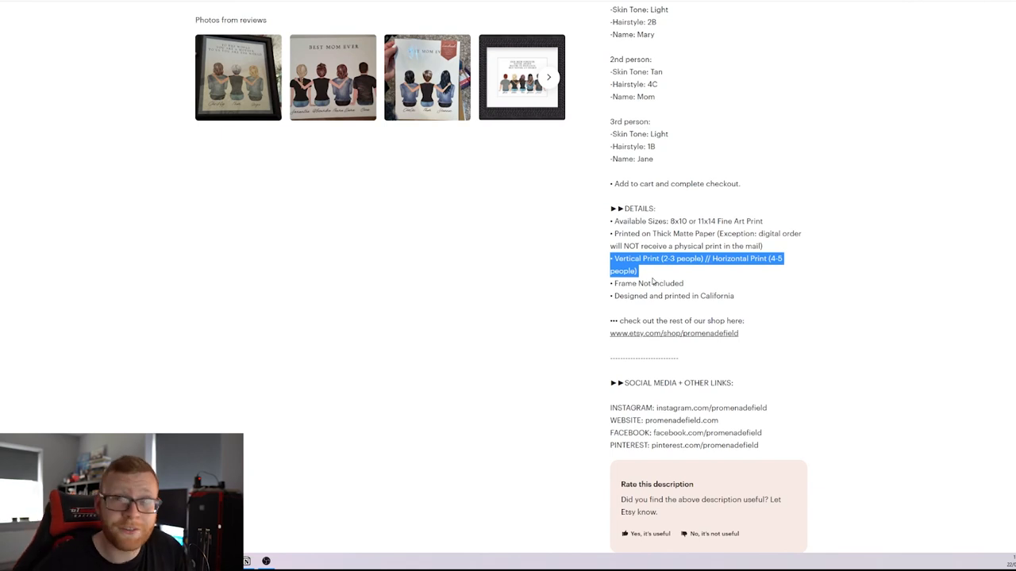
scroll(up, 3)
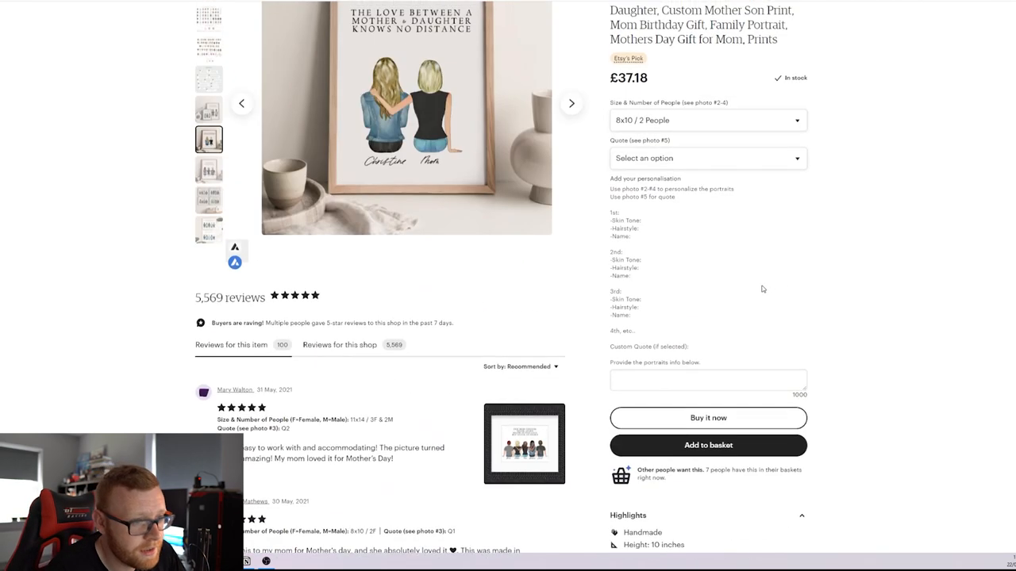
scroll(up, 3)
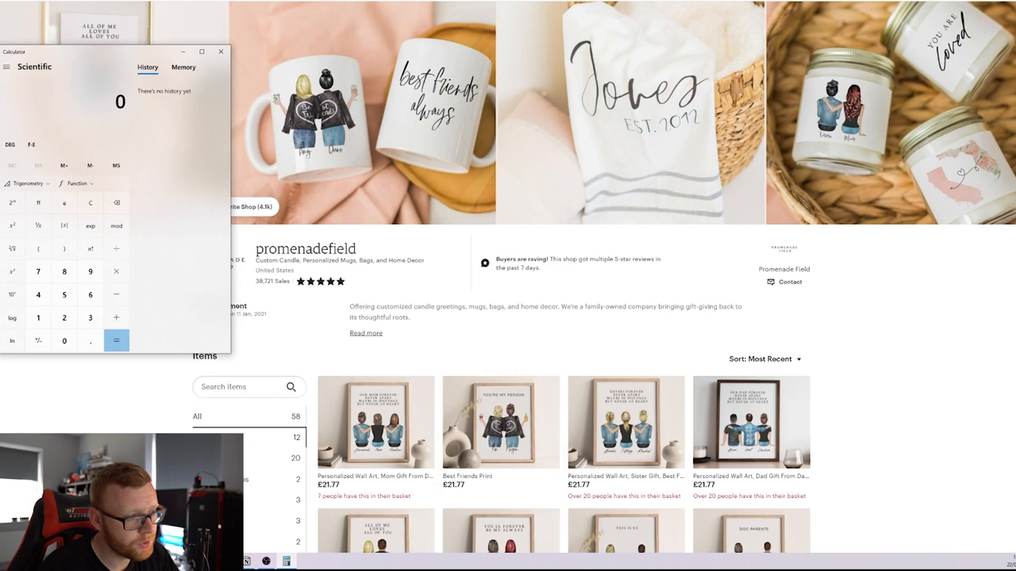
Scroll down the promenadefield shop to view more £21.77 prints
scroll(down, 3)
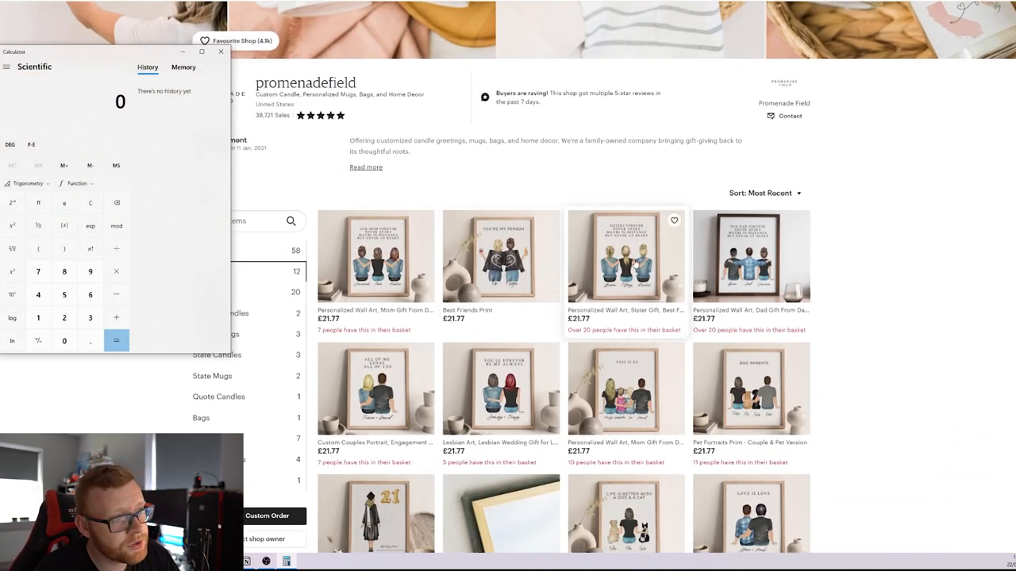
mouse_move(627, 262)
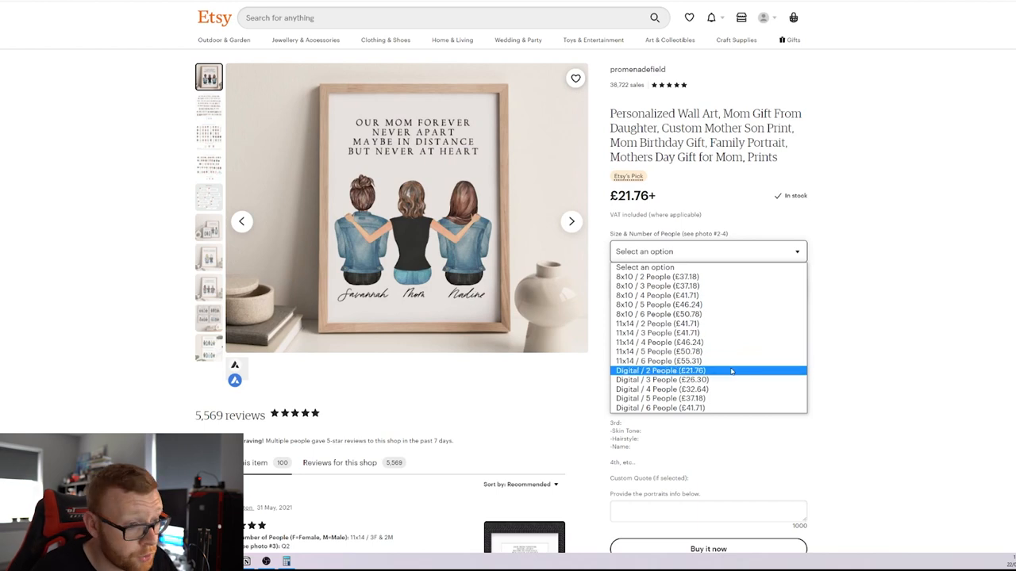
mouse_move(707, 276)
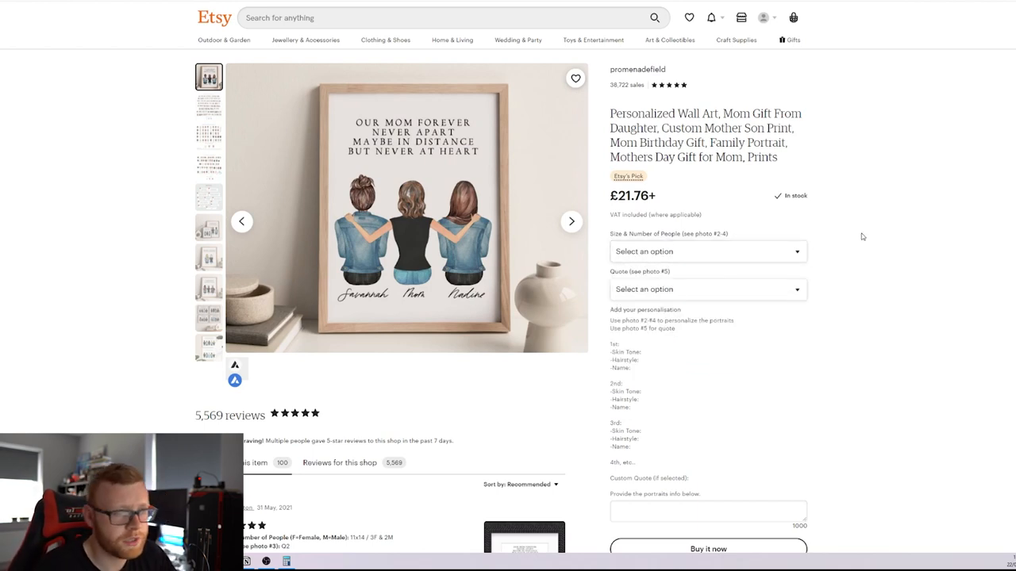
mouse_move(535, 455)
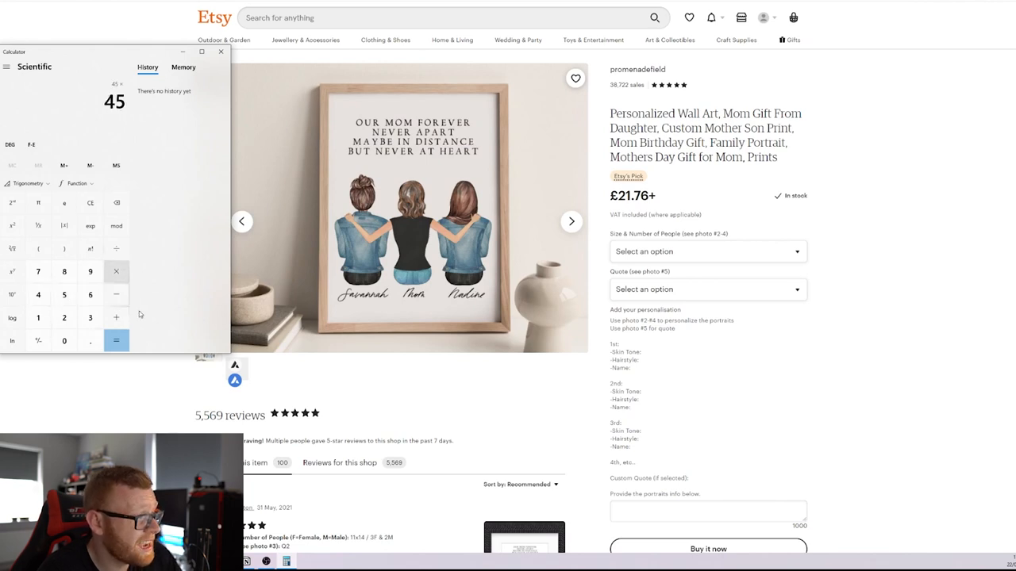
Finish entering 45 × 38721 in Calculator and return to the listing
click(64, 271)
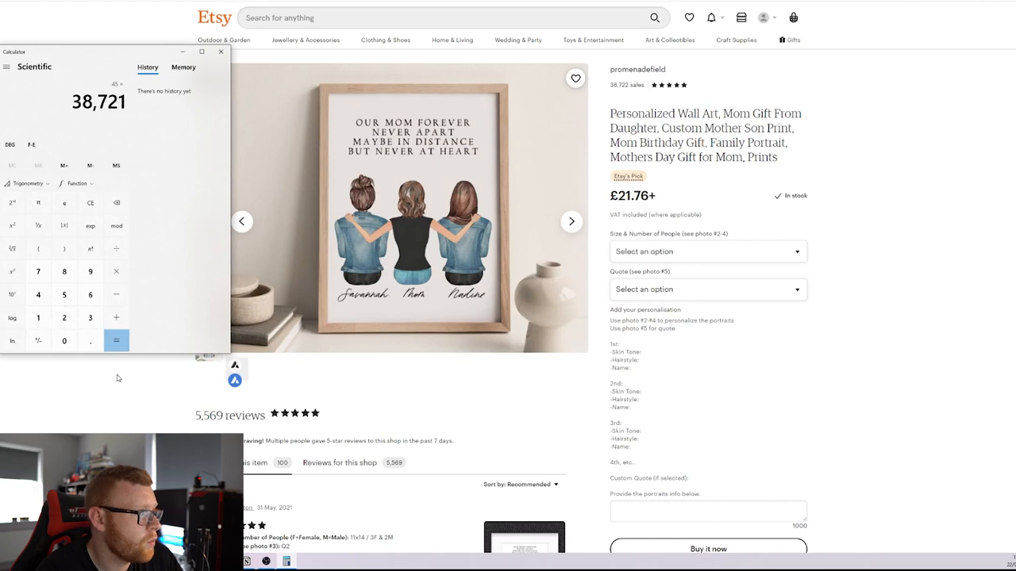
click(116, 341)
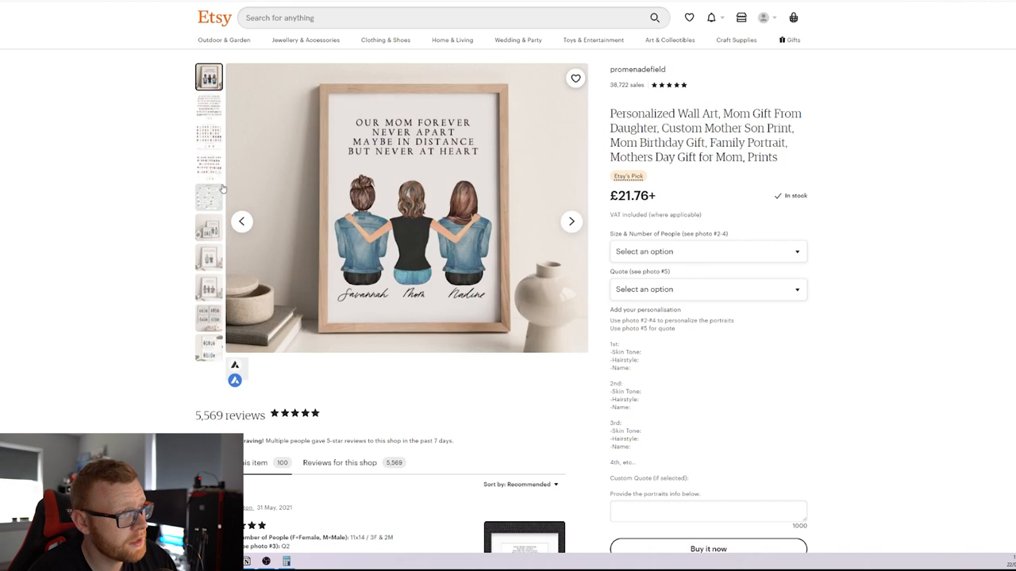
View the children's and then the female hairstyles chart photos on the listing
click(209, 168)
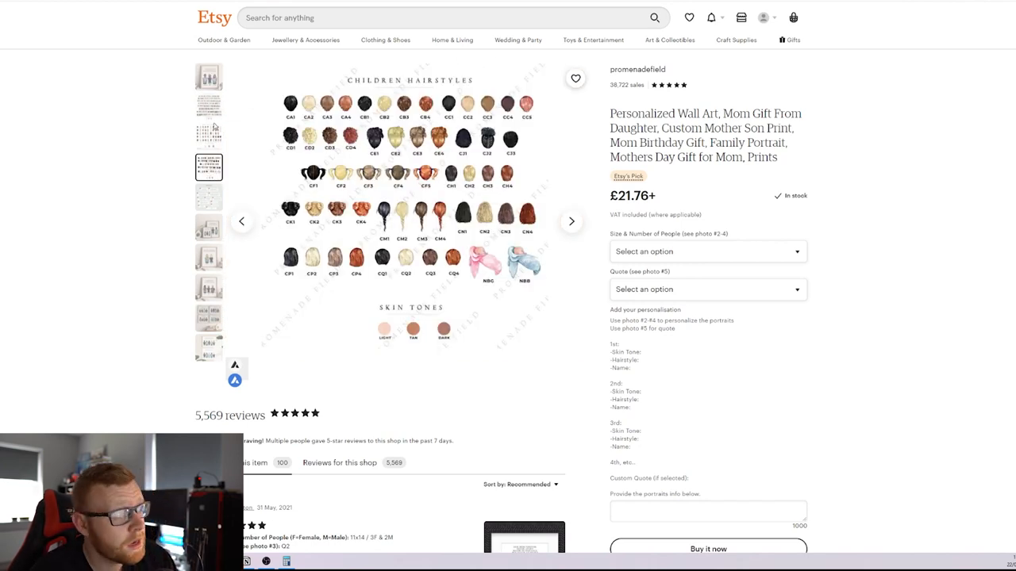
click(208, 107)
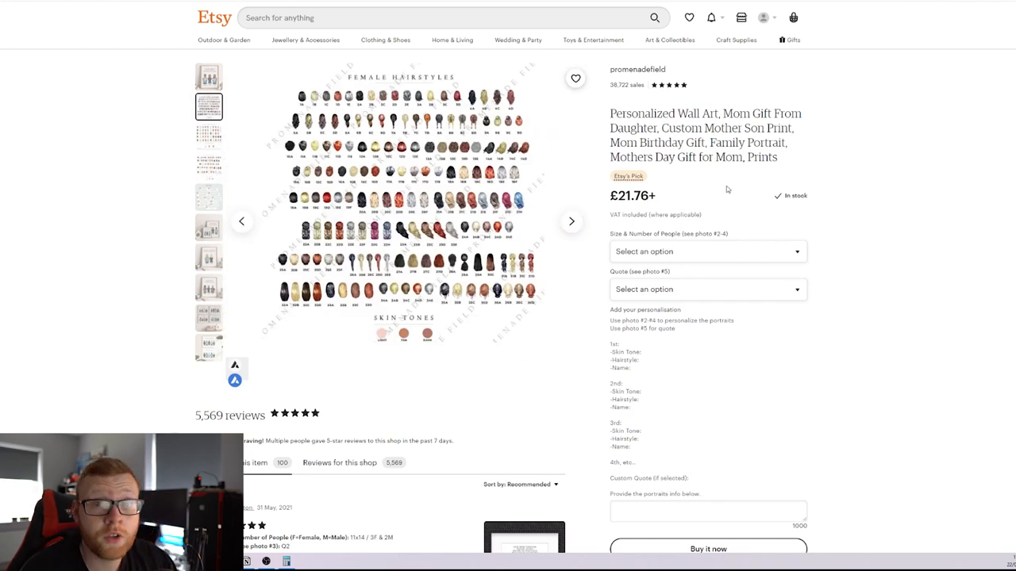
mouse_move(768, 167)
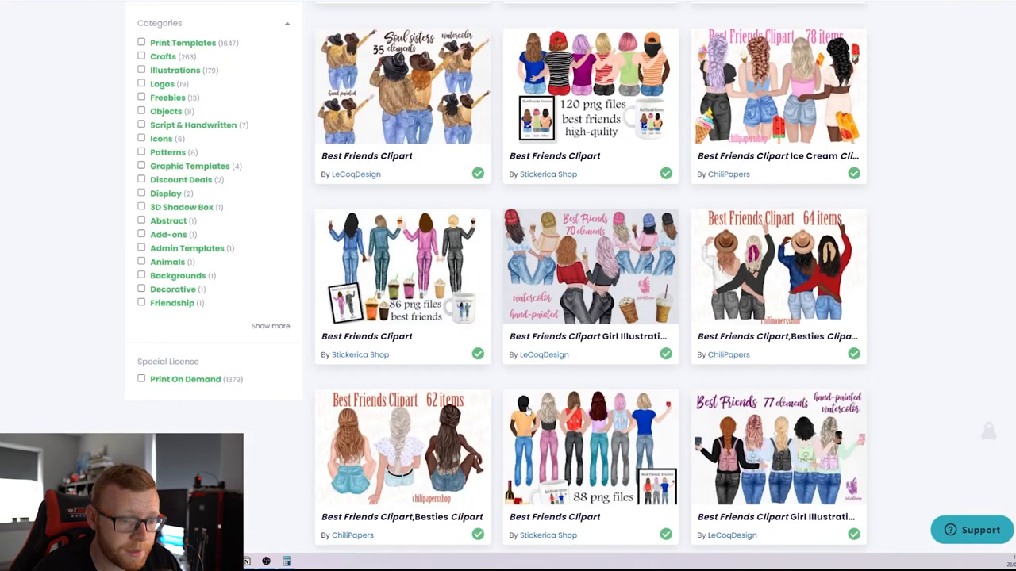
Scroll down to more character packs from Stickerica Shop, LeCoqDesign and ChiliPapers
scroll(down, 3)
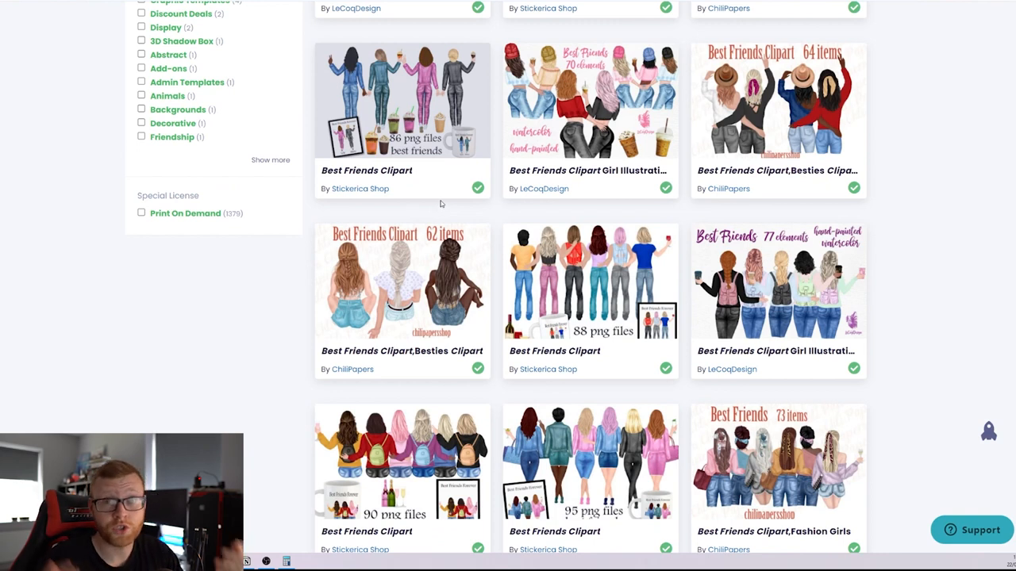
mouse_move(464, 215)
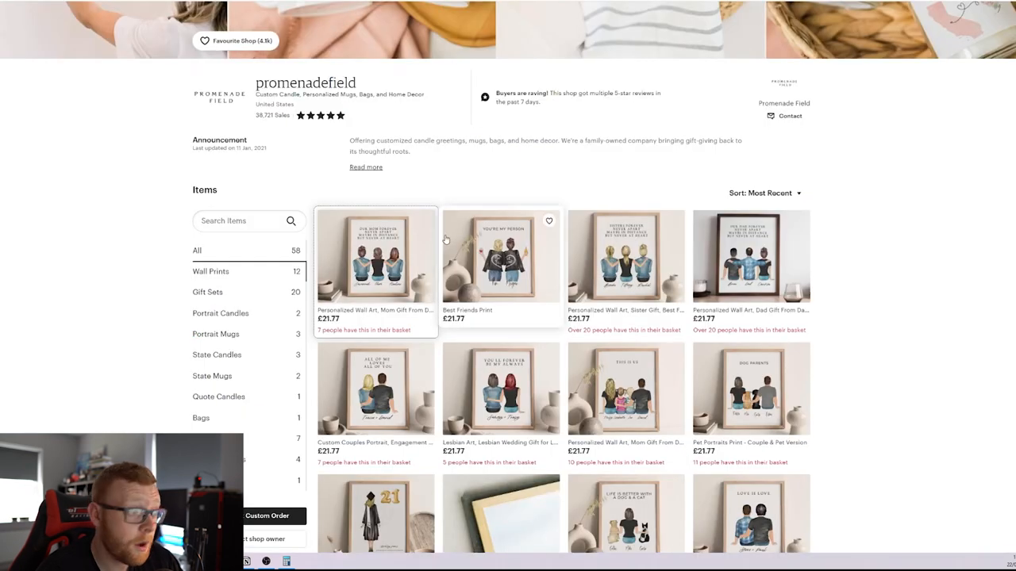
Scroll the promenadefield Wall Prints grid of £21.77 prints and select a print tile
scroll(down, 3)
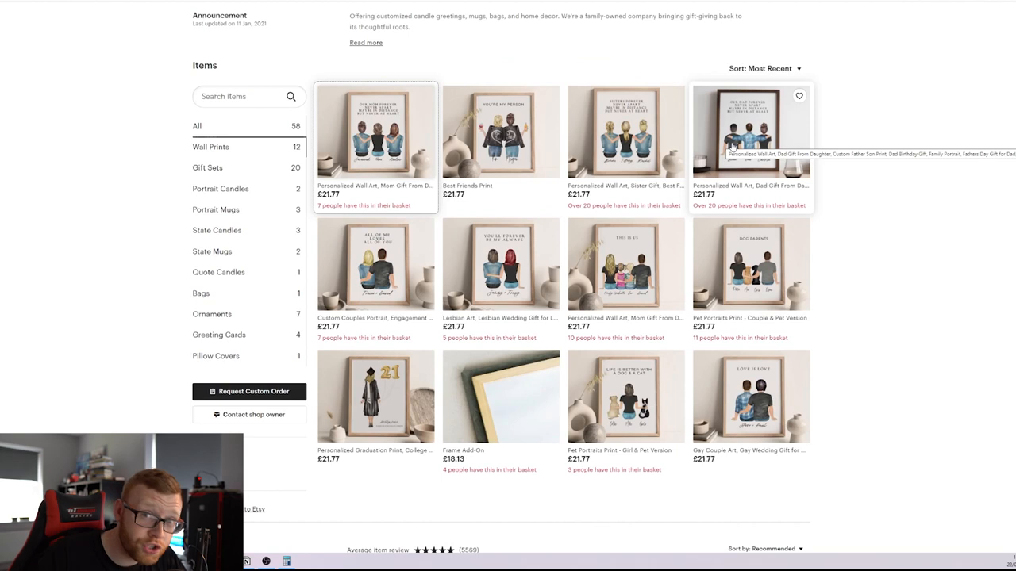
click(374, 395)
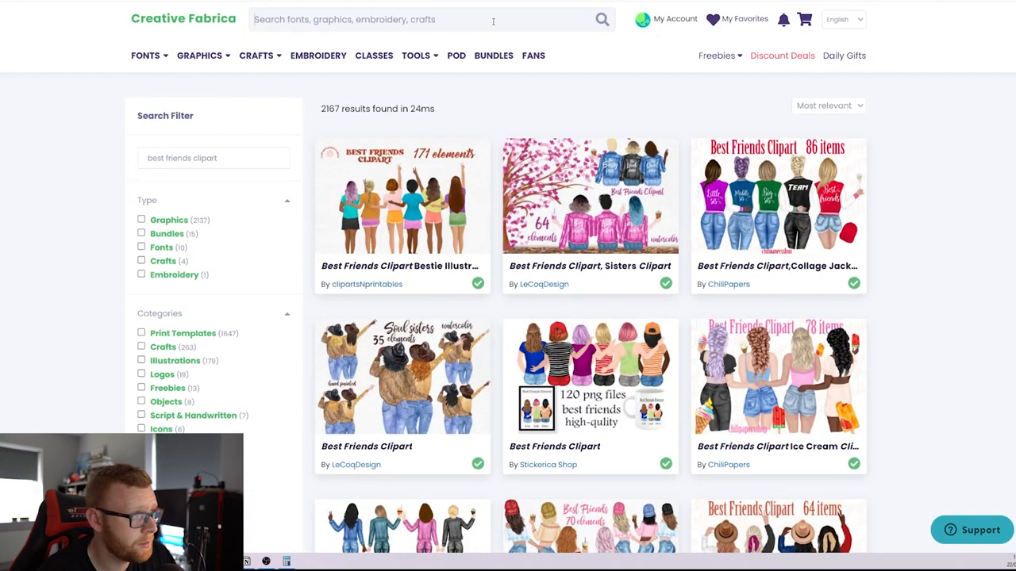
Search Creative Fabrica for 'graduation clipart' and scroll the 2,488 results
text(graduation clipart)
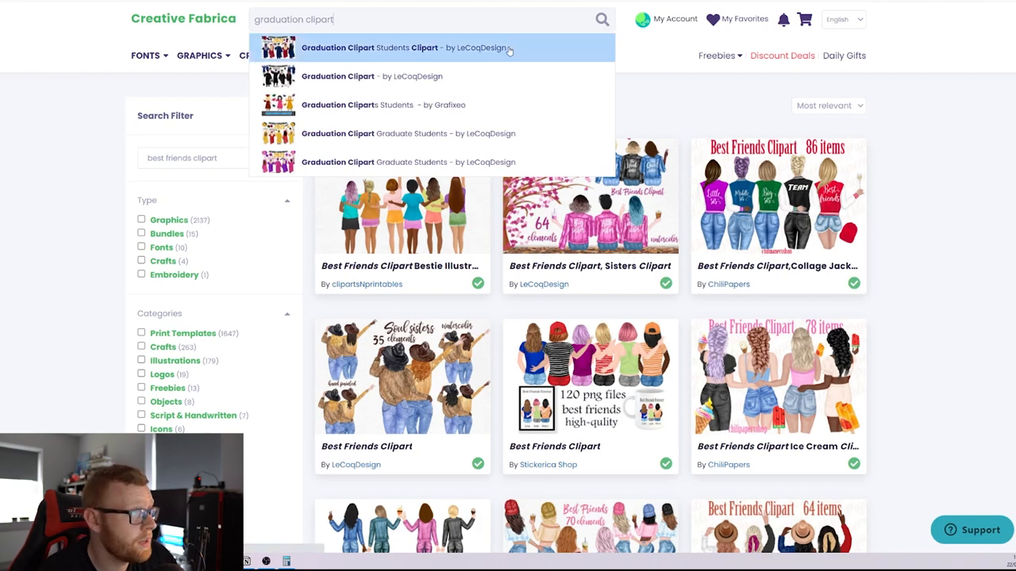
click(369, 47)
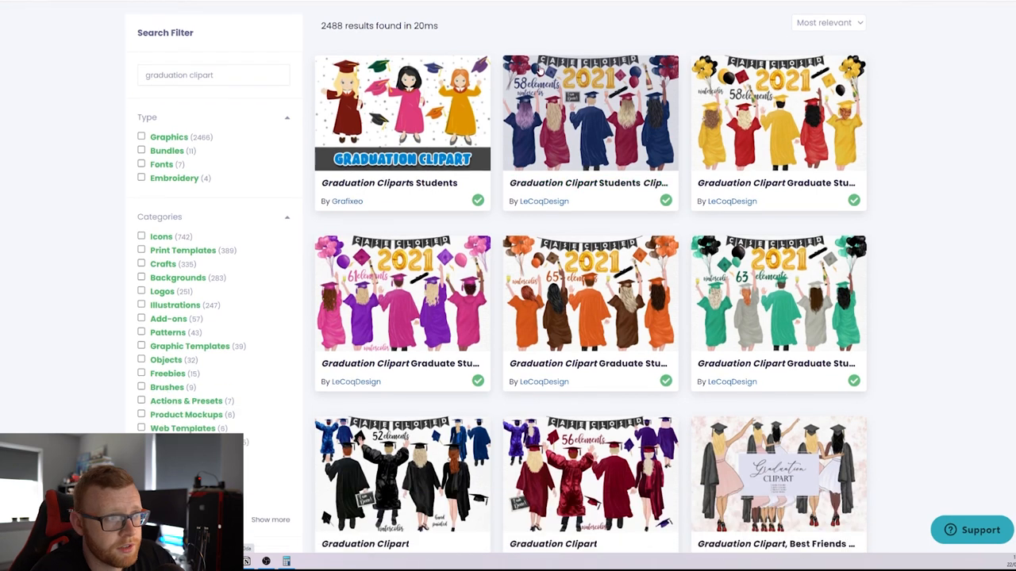
scroll(down, 3)
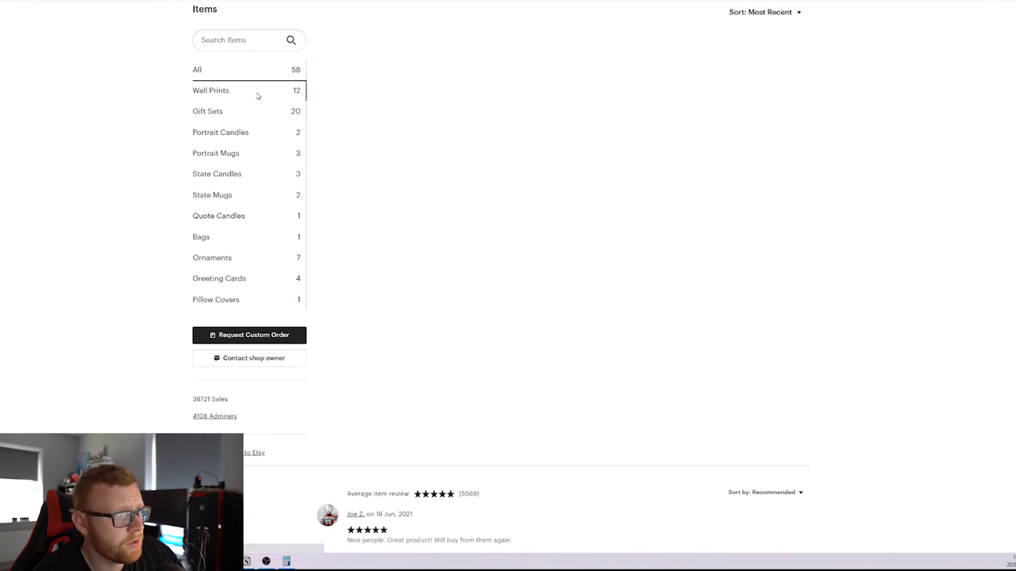
Filter the shop by Portrait Mugs, then Wall Prints, and view the £21.76 Personalized Graduation Print
click(215, 152)
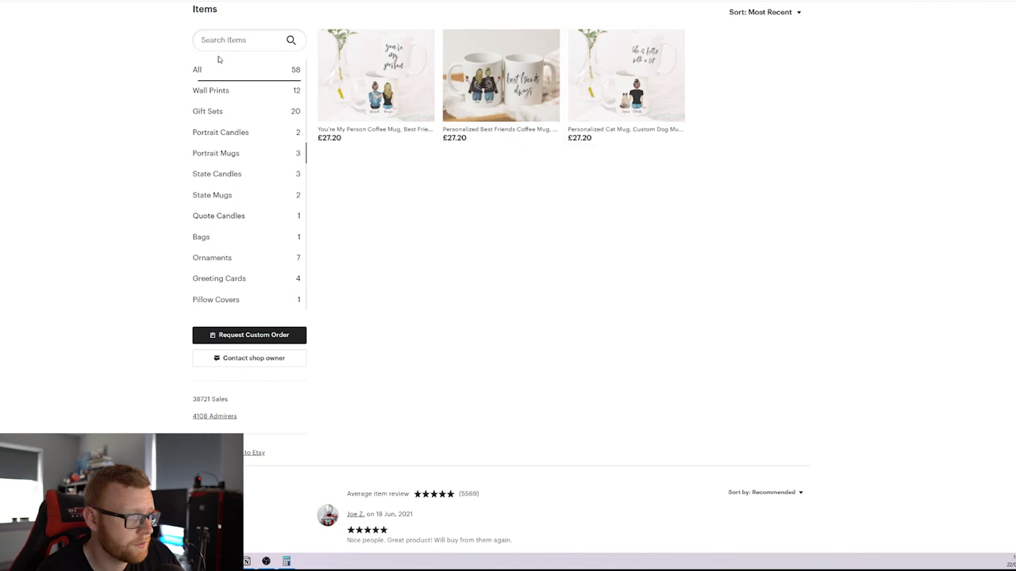
click(210, 90)
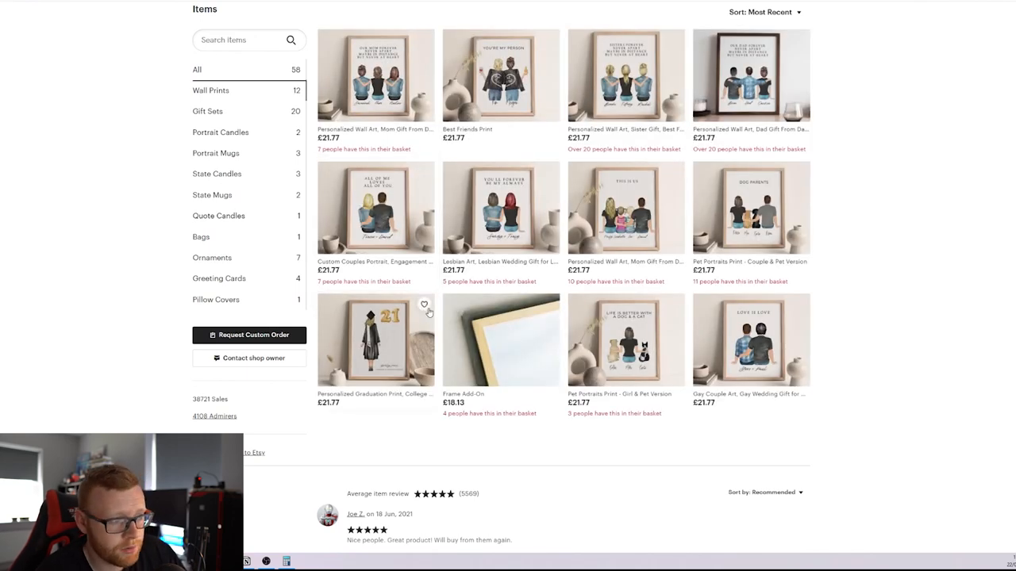
click(375, 339)
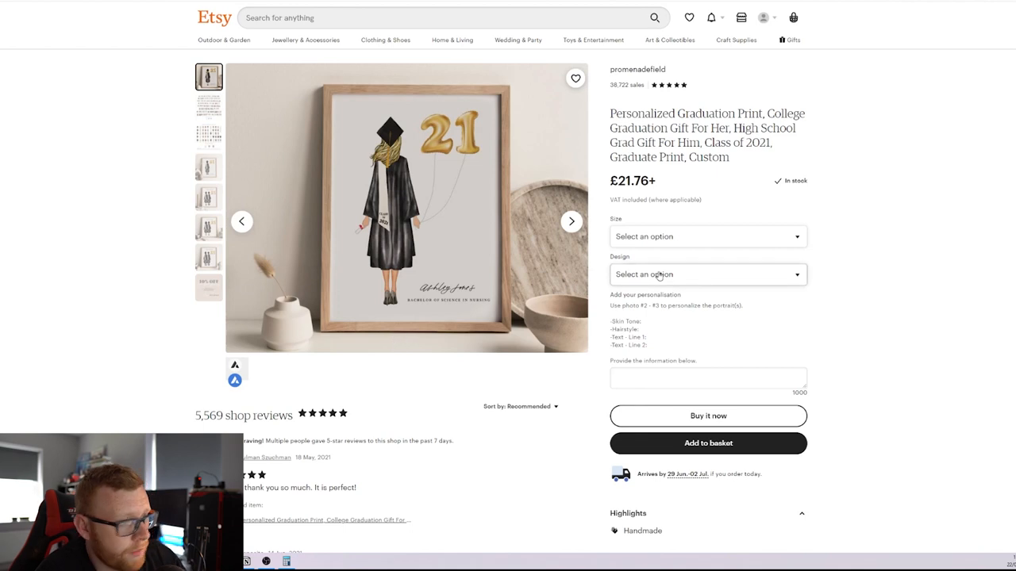
scroll(down, 3)
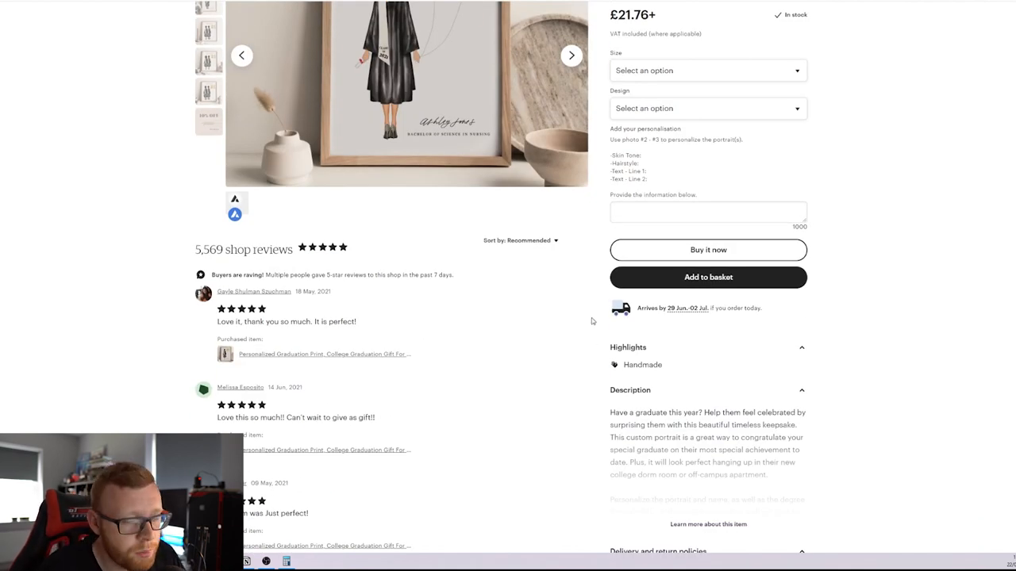
scroll(up, 3)
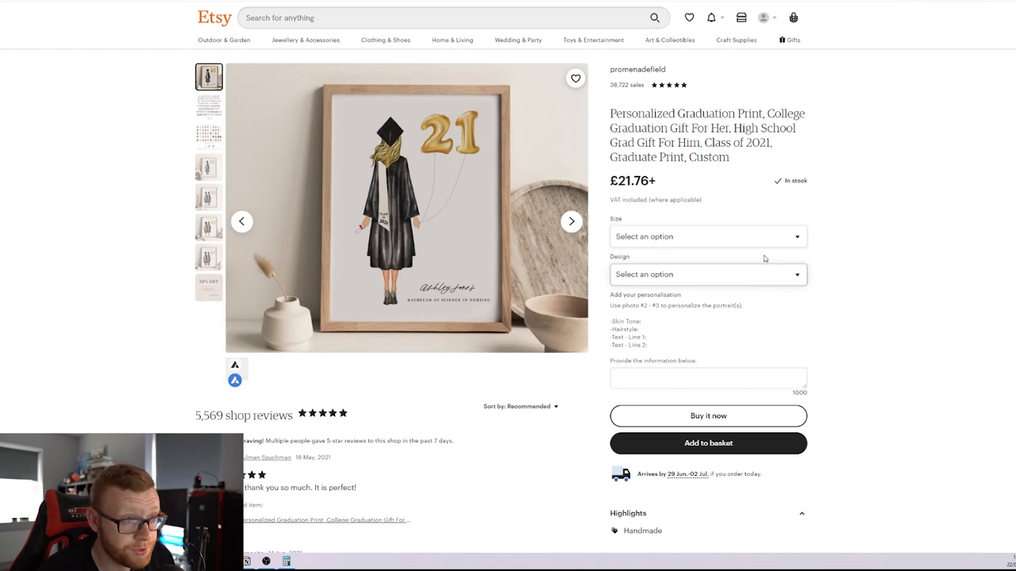
mouse_move(816, 185)
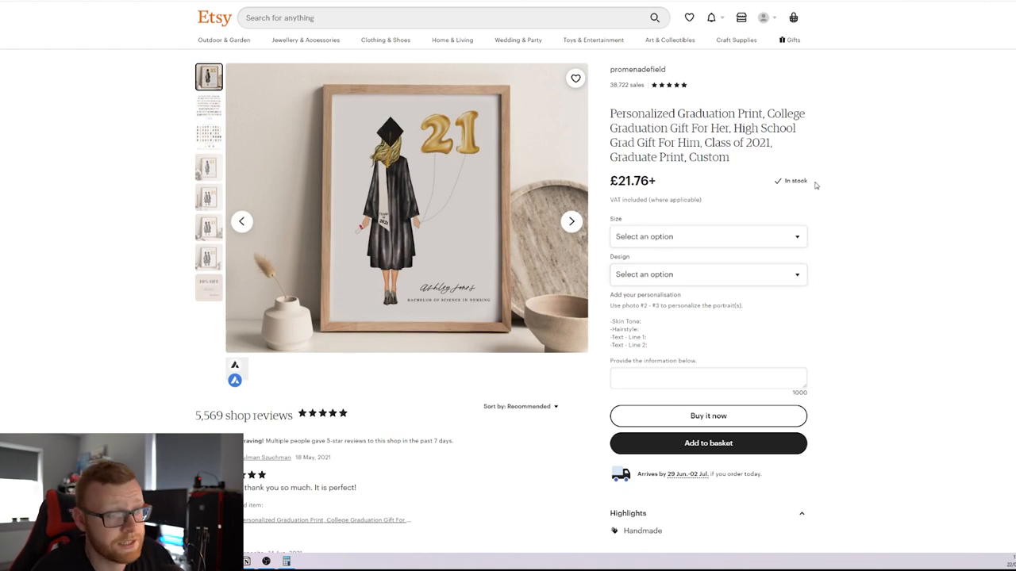